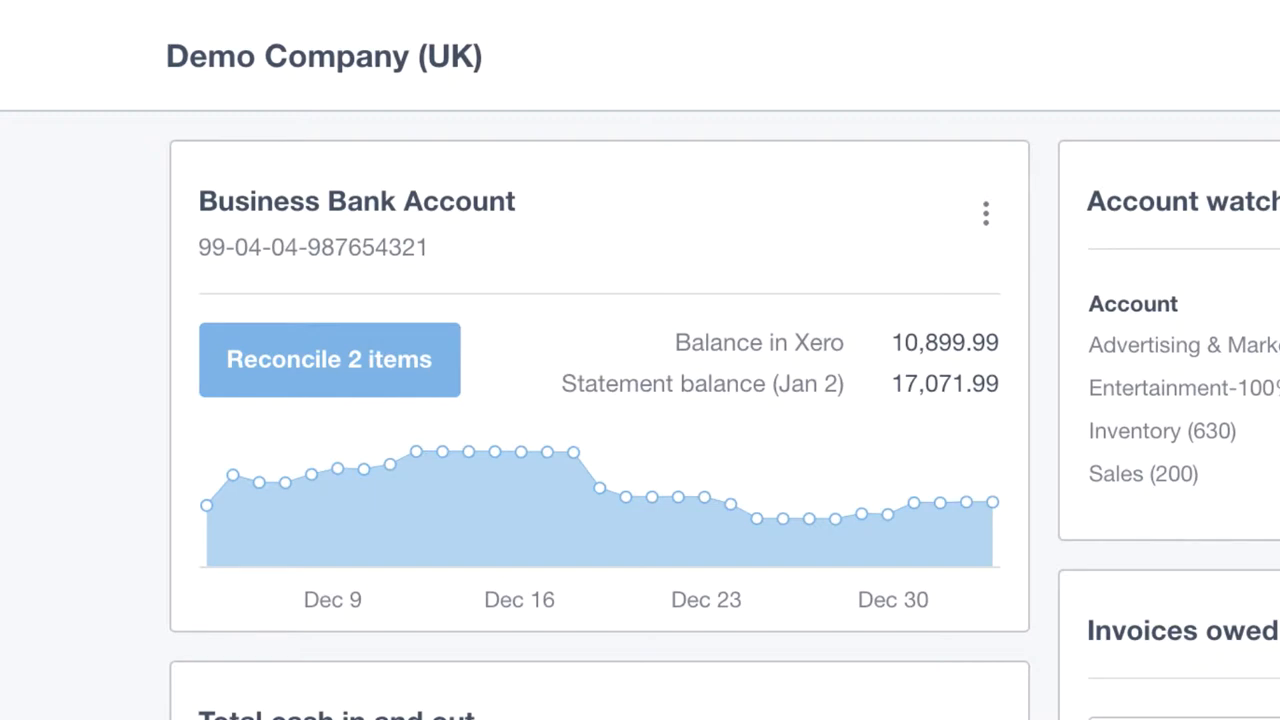
mouse_move(398, 463)
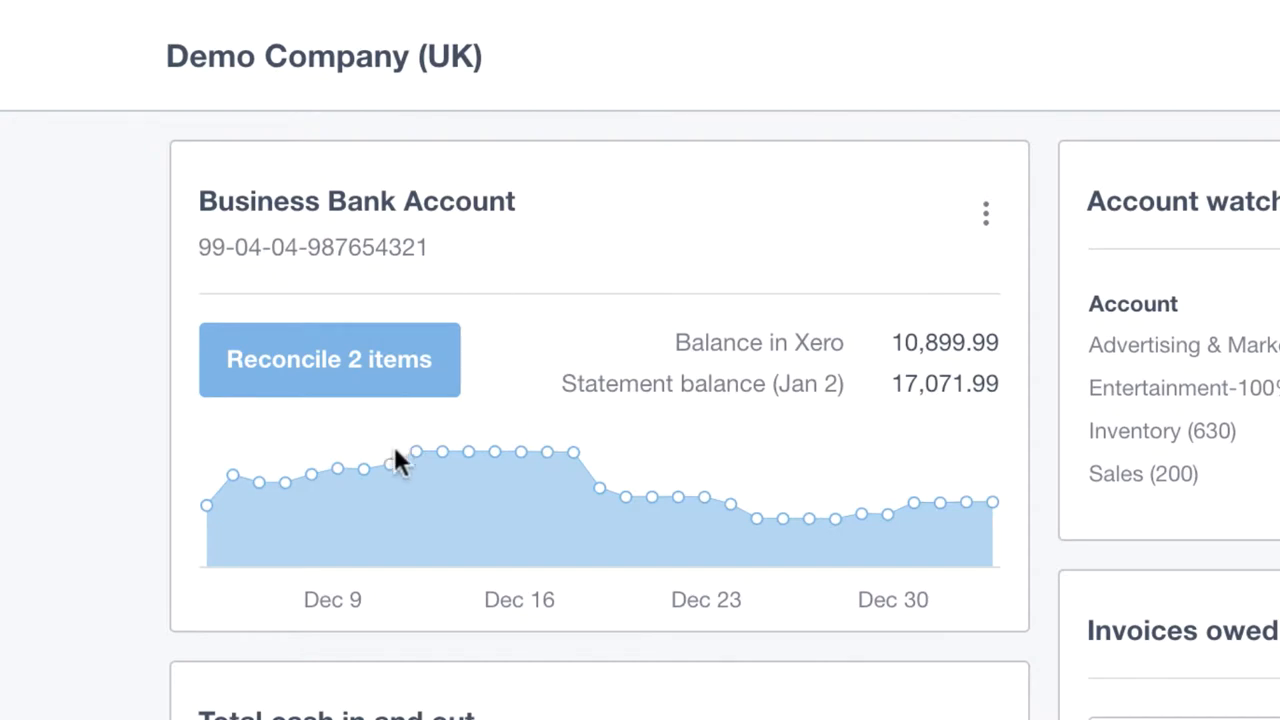
mouse_move(521, 452)
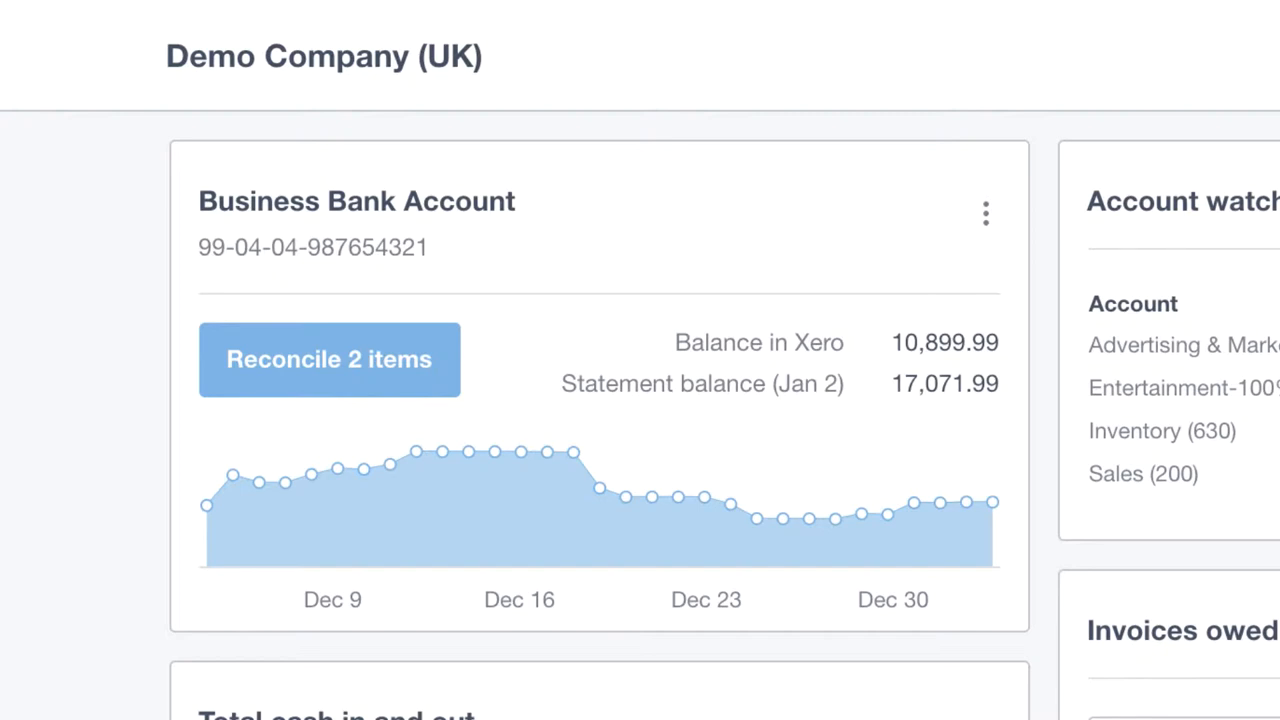
Scroll the dashboard to the Total cash in and out chart for August to January
scroll(down, 3)
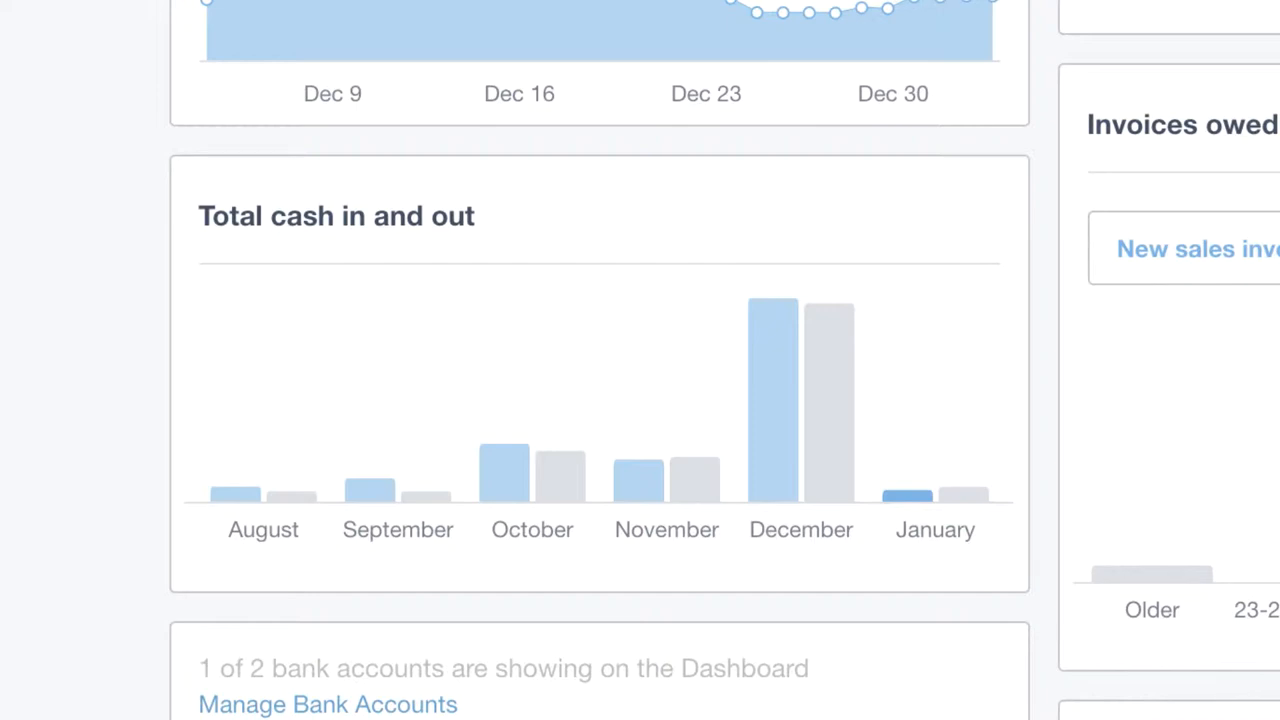
mouse_move(776, 448)
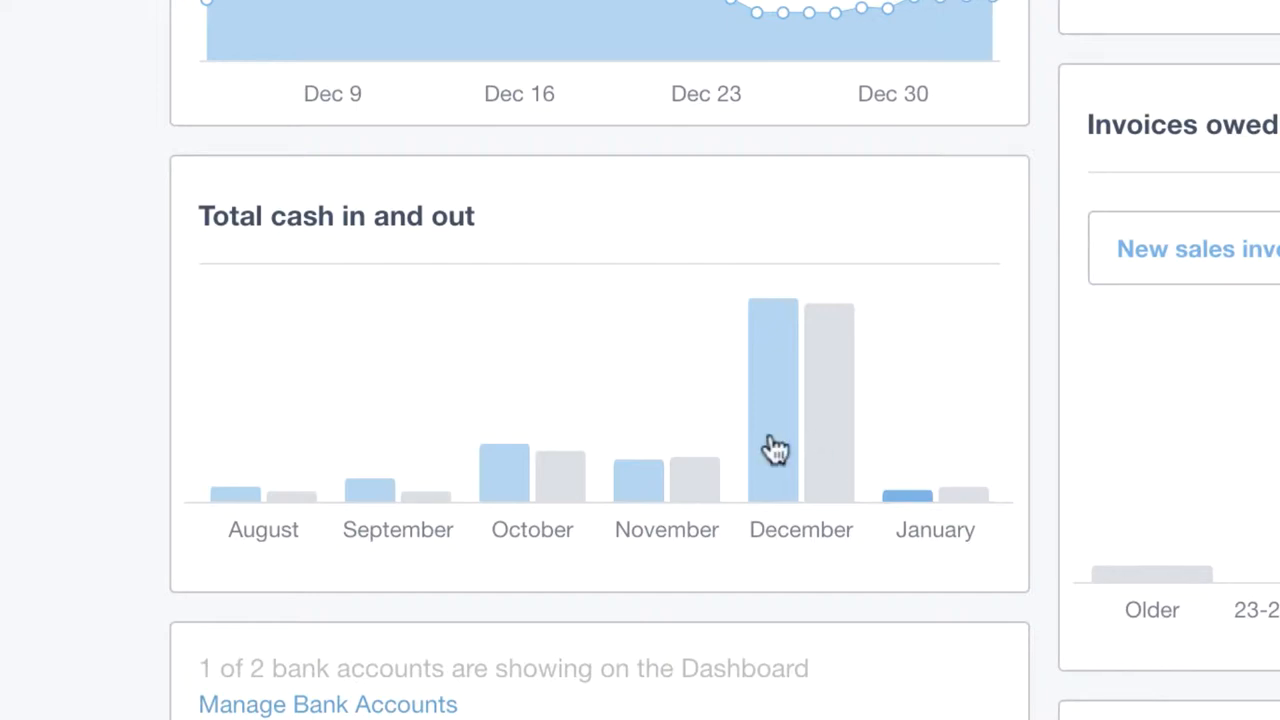
mouse_move(773, 445)
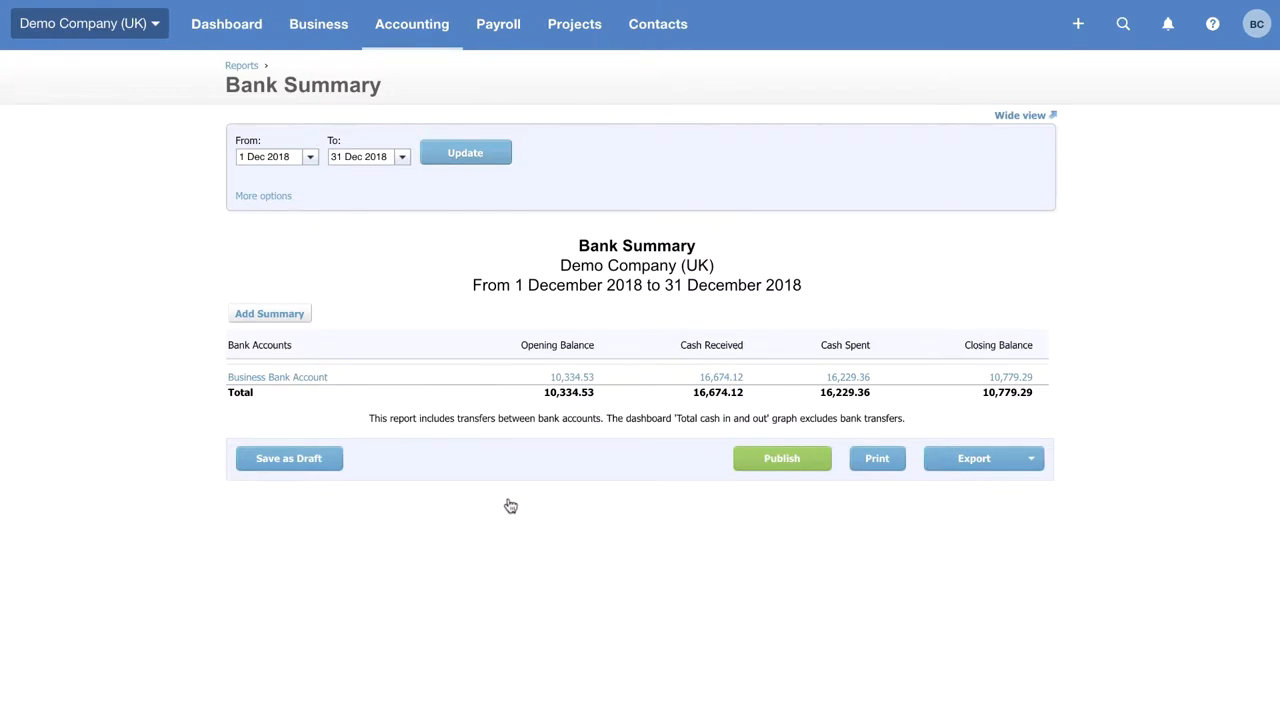
Go back to the dashboard to view the account watchlist totals
click(226, 24)
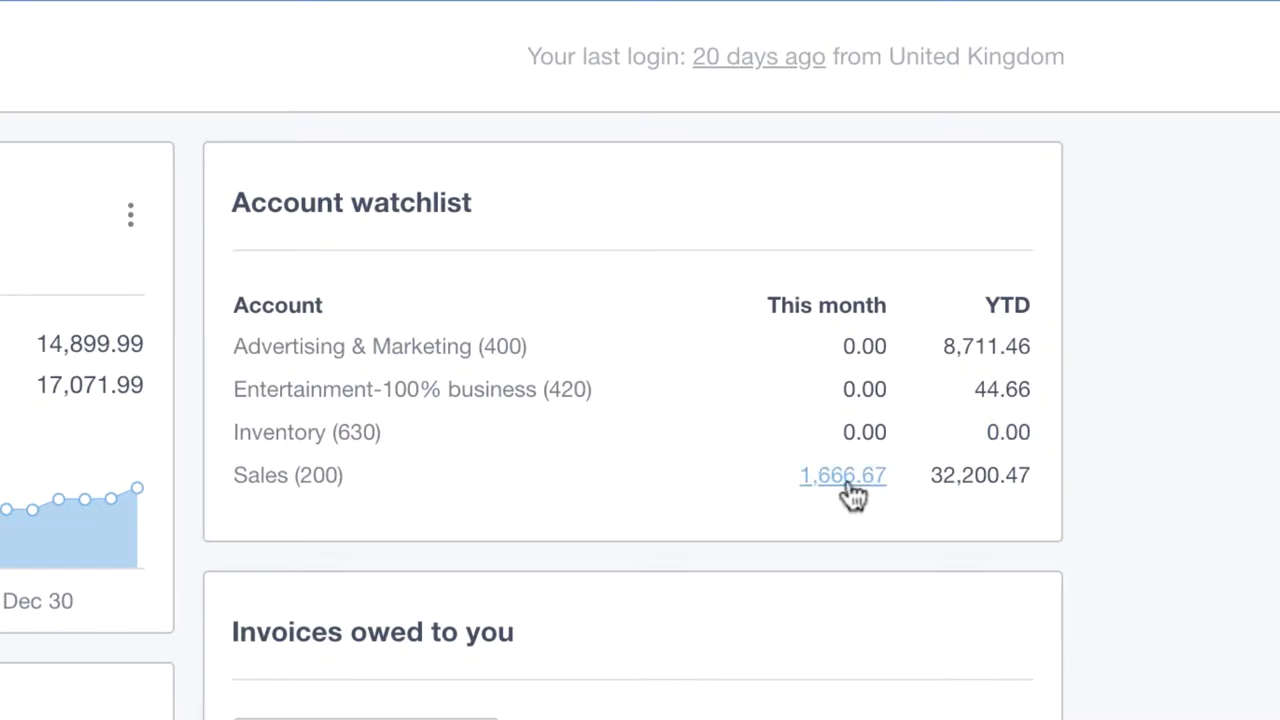
click(842, 475)
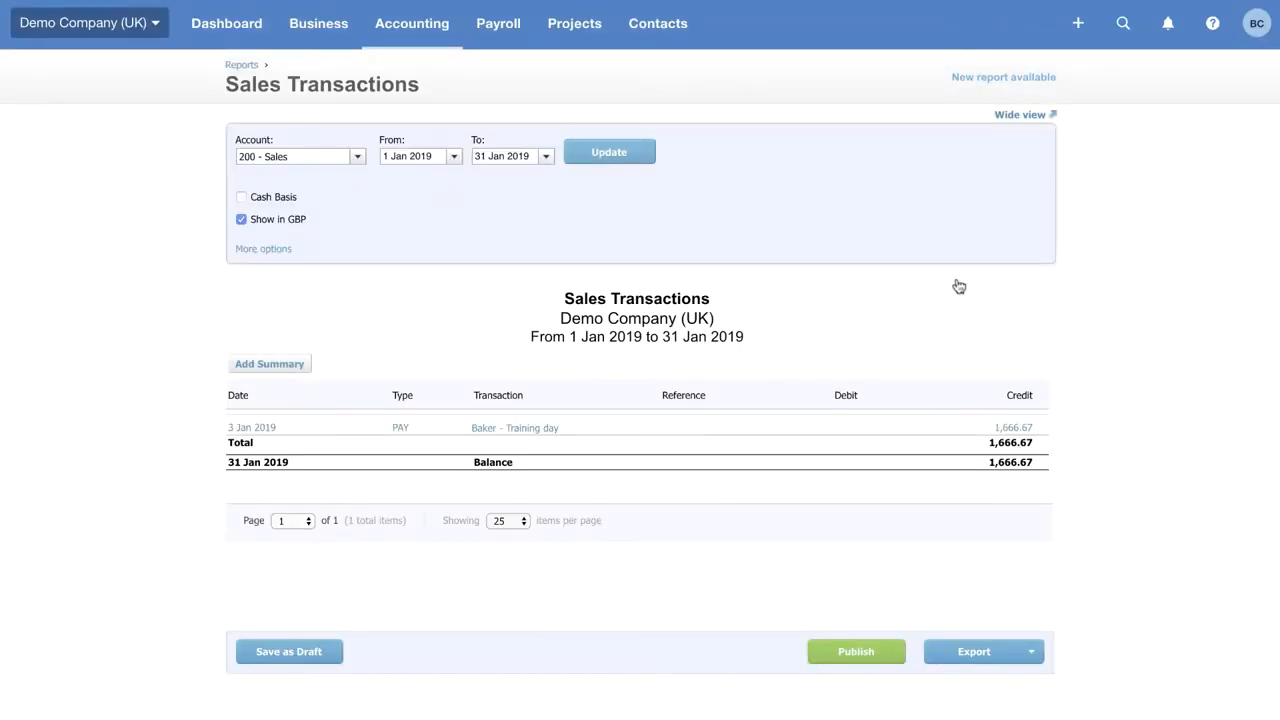
click(226, 23)
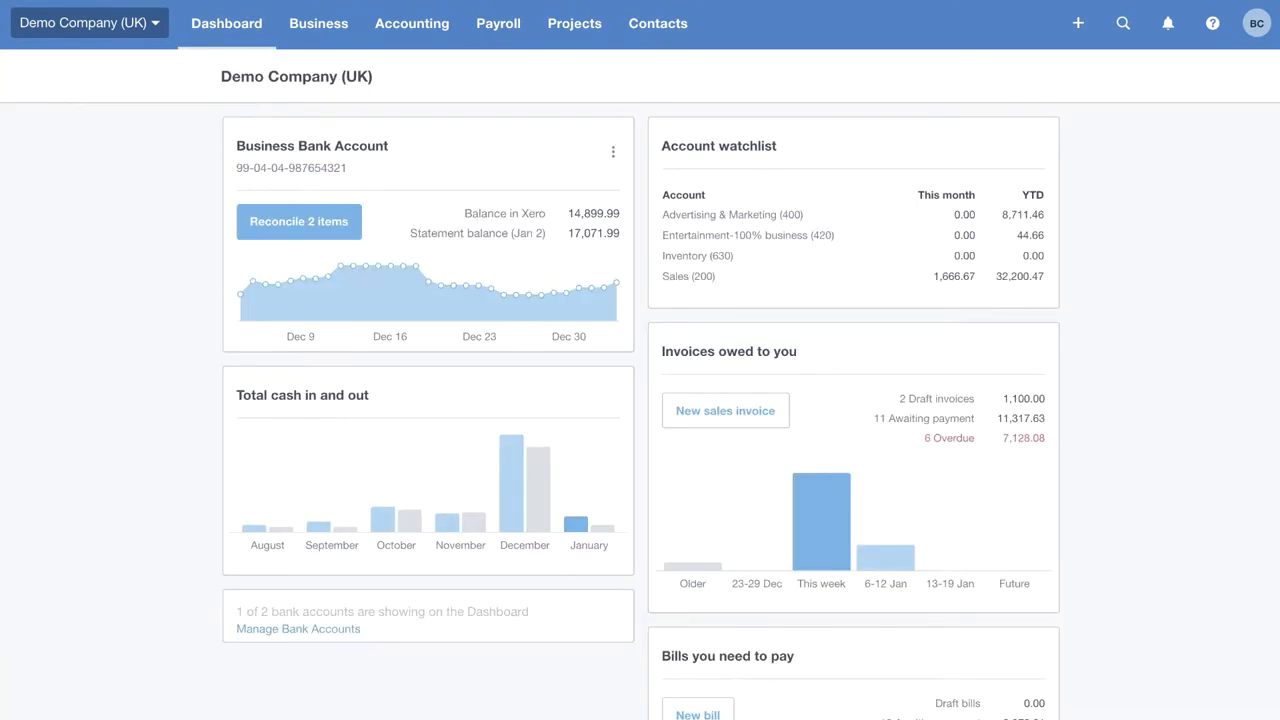
scroll(down, 3)
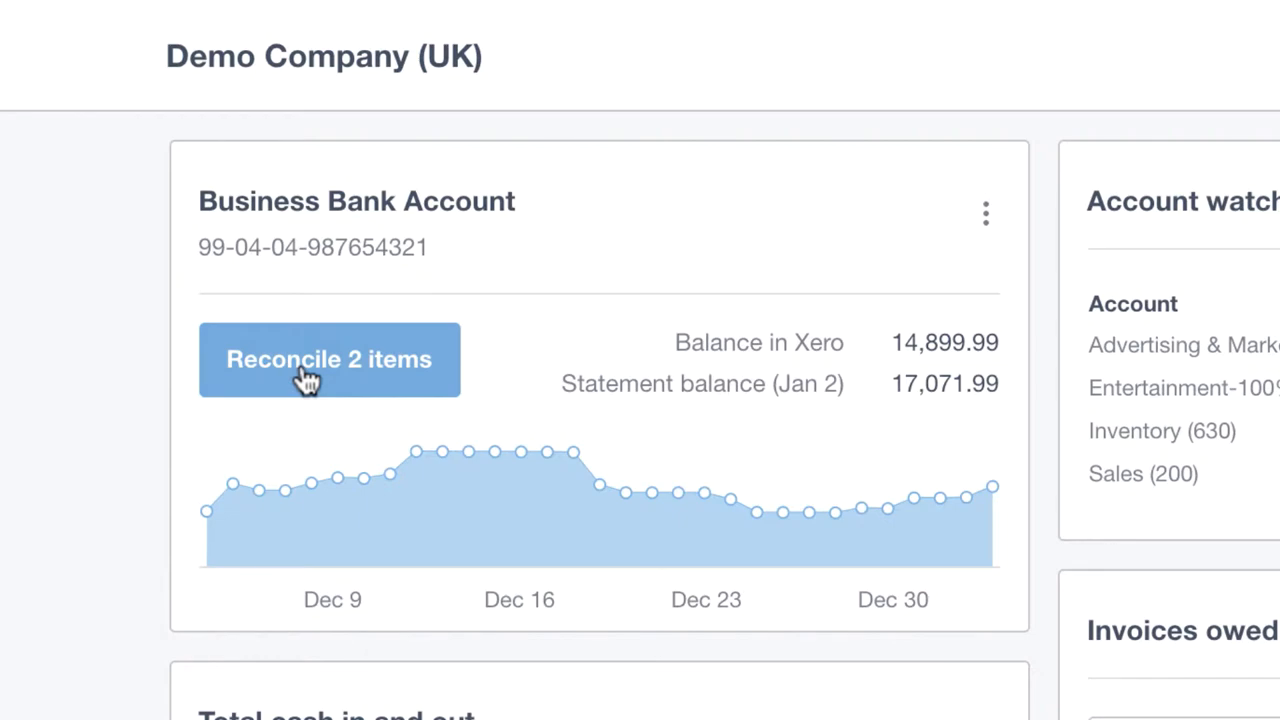
Start reconciling the Business Bank Account's Ridgeway University and 7-Eleven statement lines
click(329, 359)
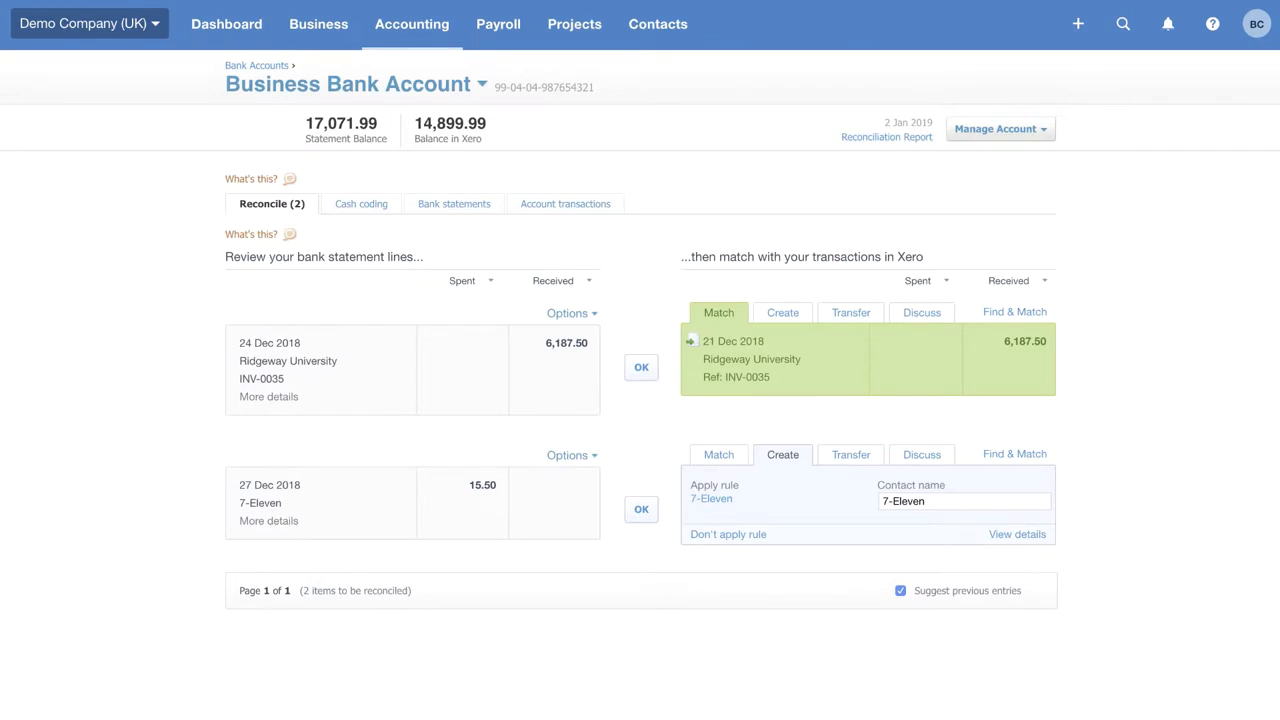
scroll(down, 3)
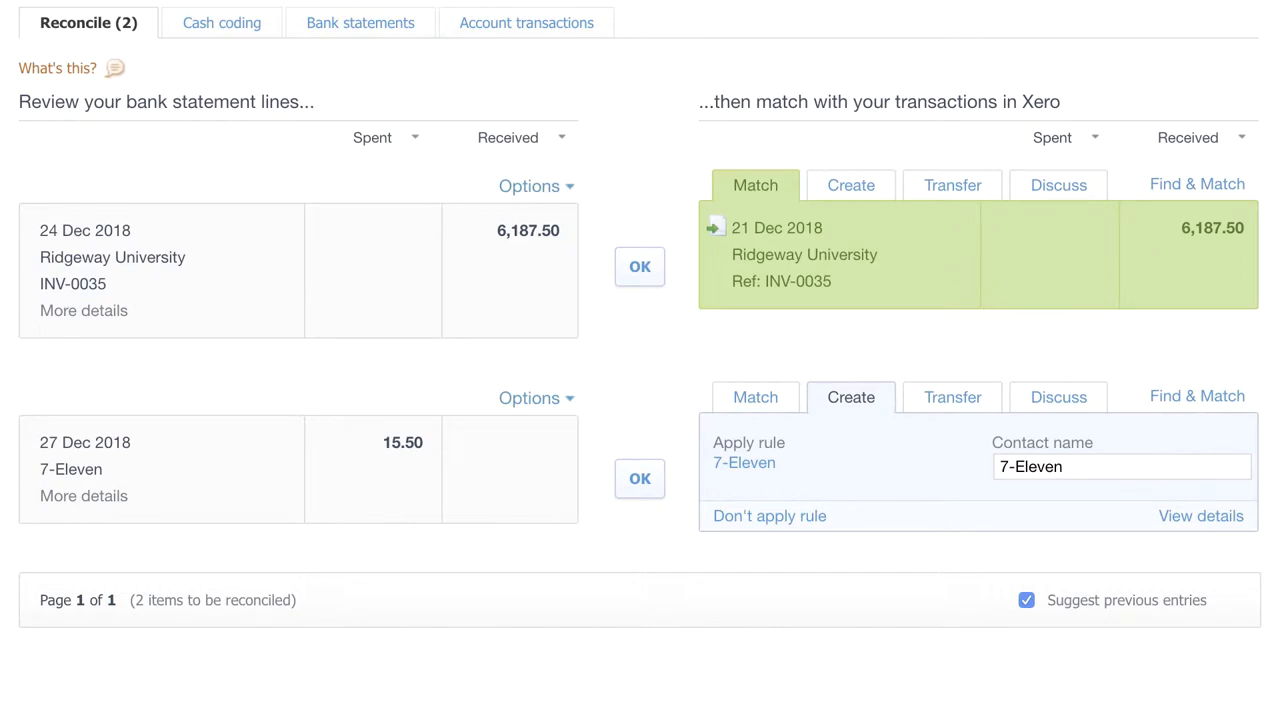
mouse_move(588, 370)
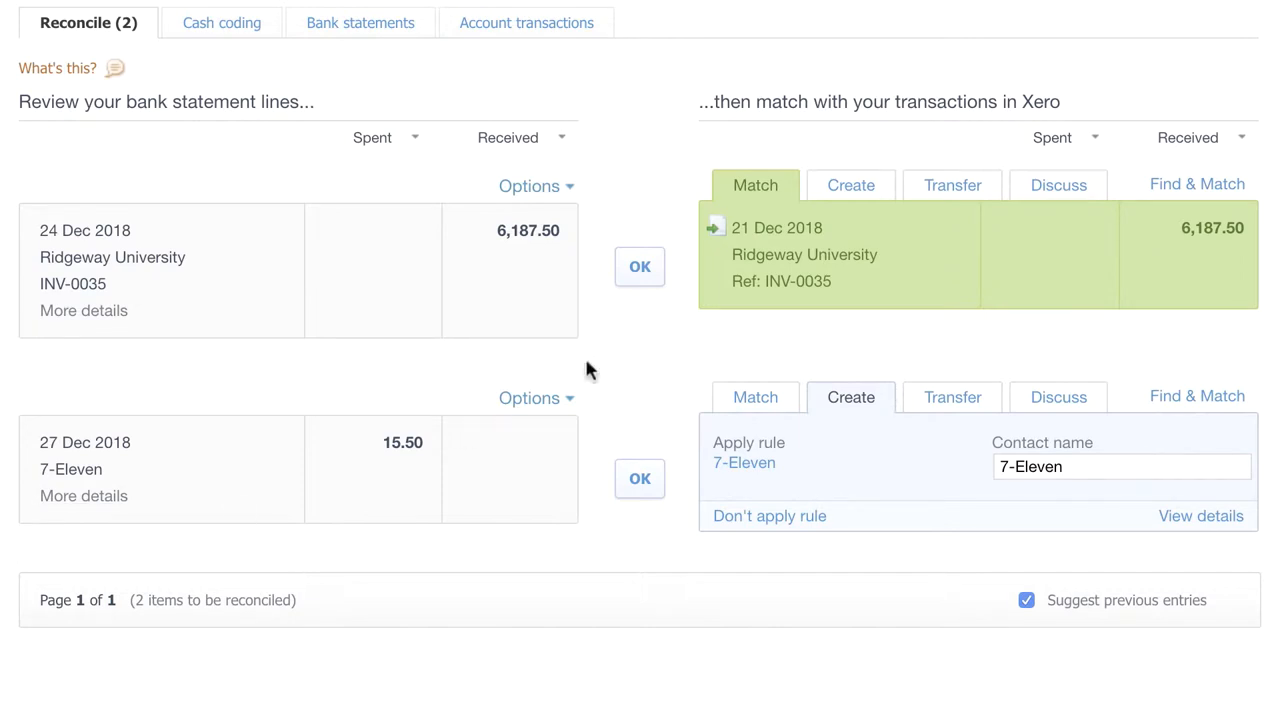
Confirm the matched 6,187.50 Ridgeway University receipt against invoice INV-0035
click(639, 266)
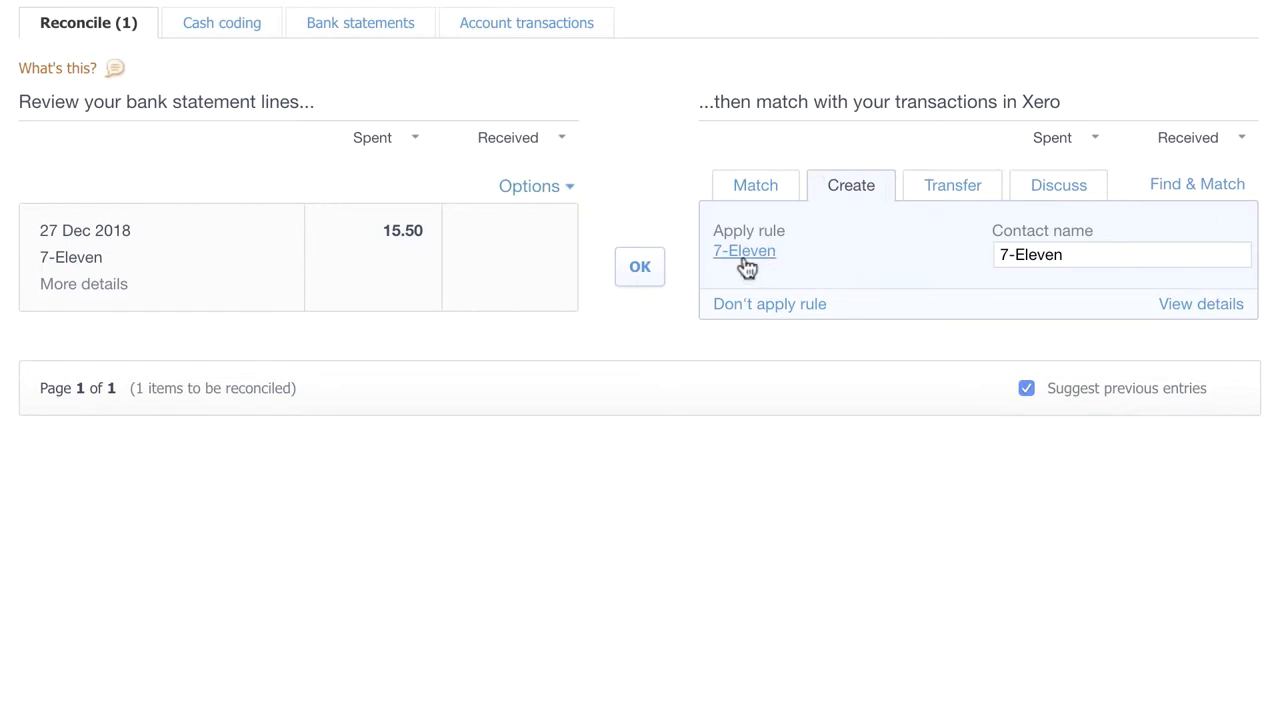
click(744, 251)
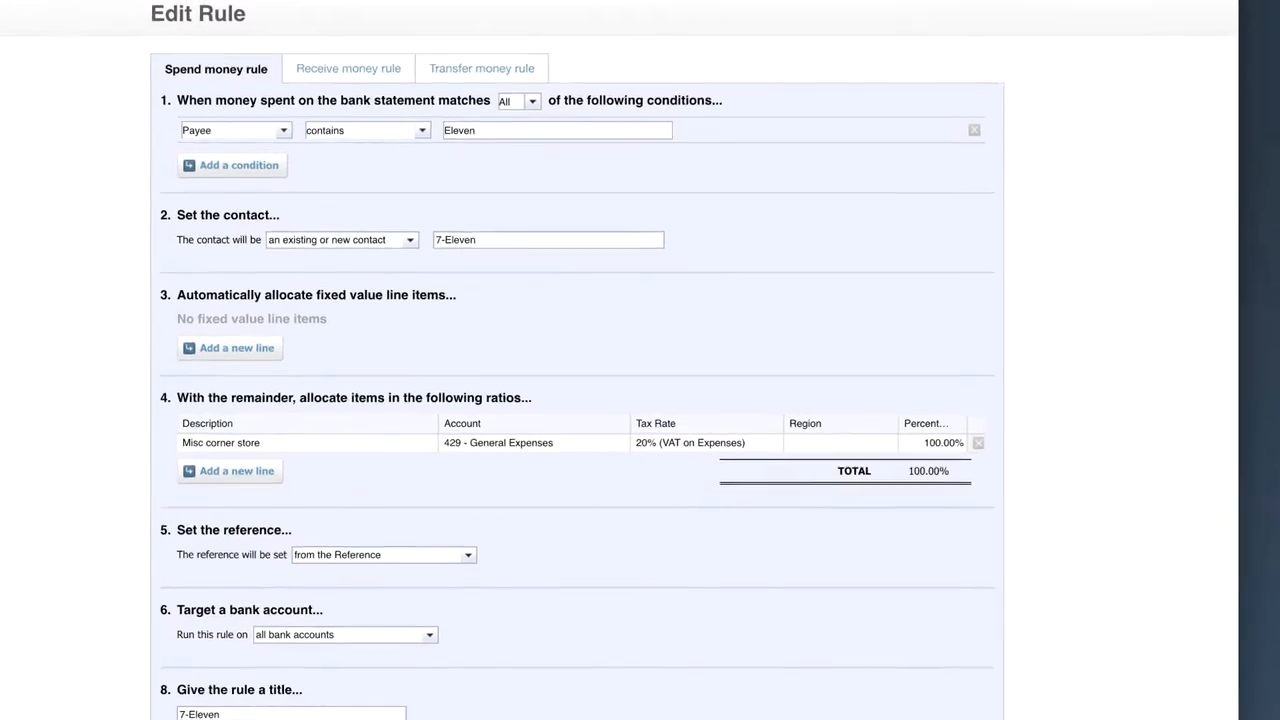
scroll(down, 3)
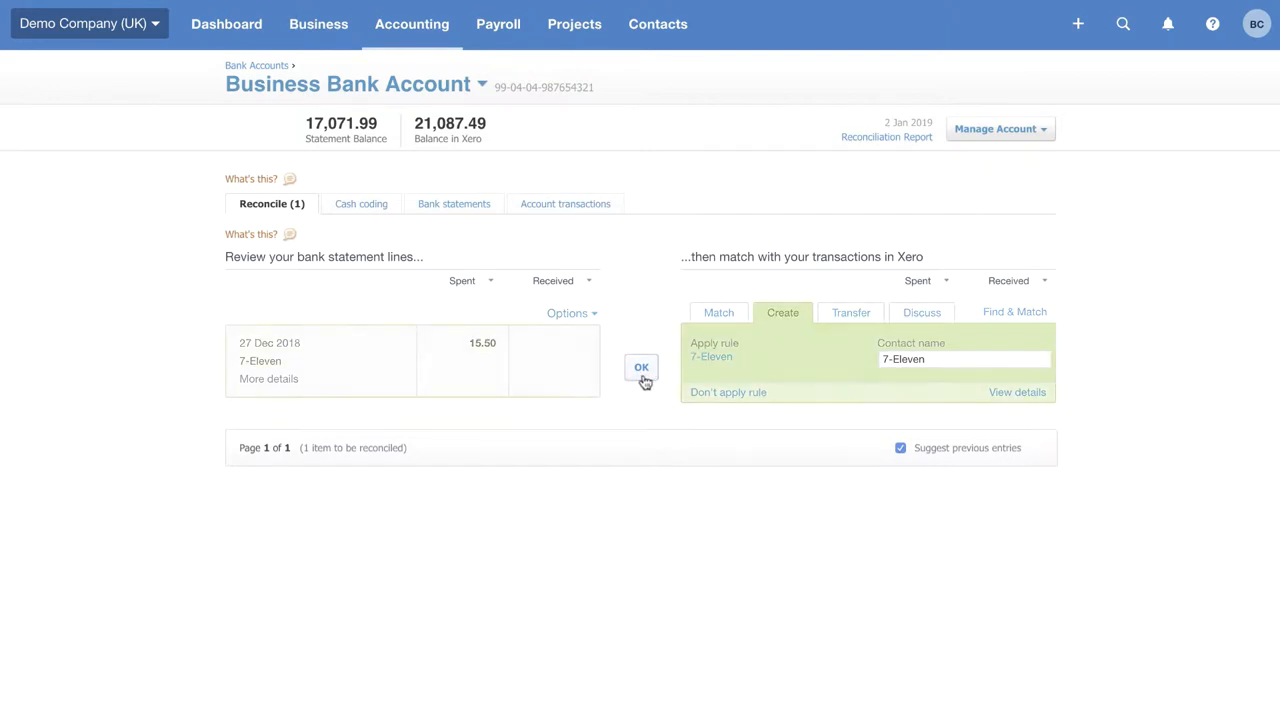
Apply the rule to reconcile the 15.50 7-Eleven spend, clearing all items
click(641, 367)
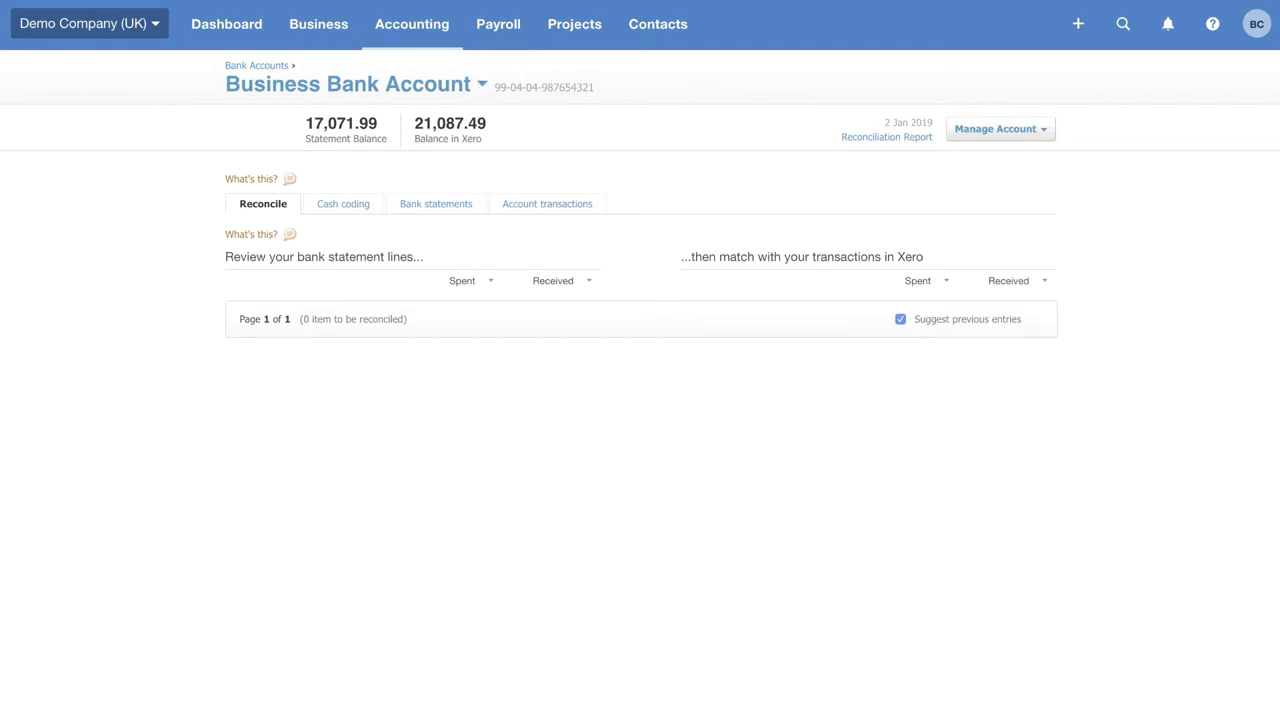
Open the Sales overview from the Business menu
click(318, 24)
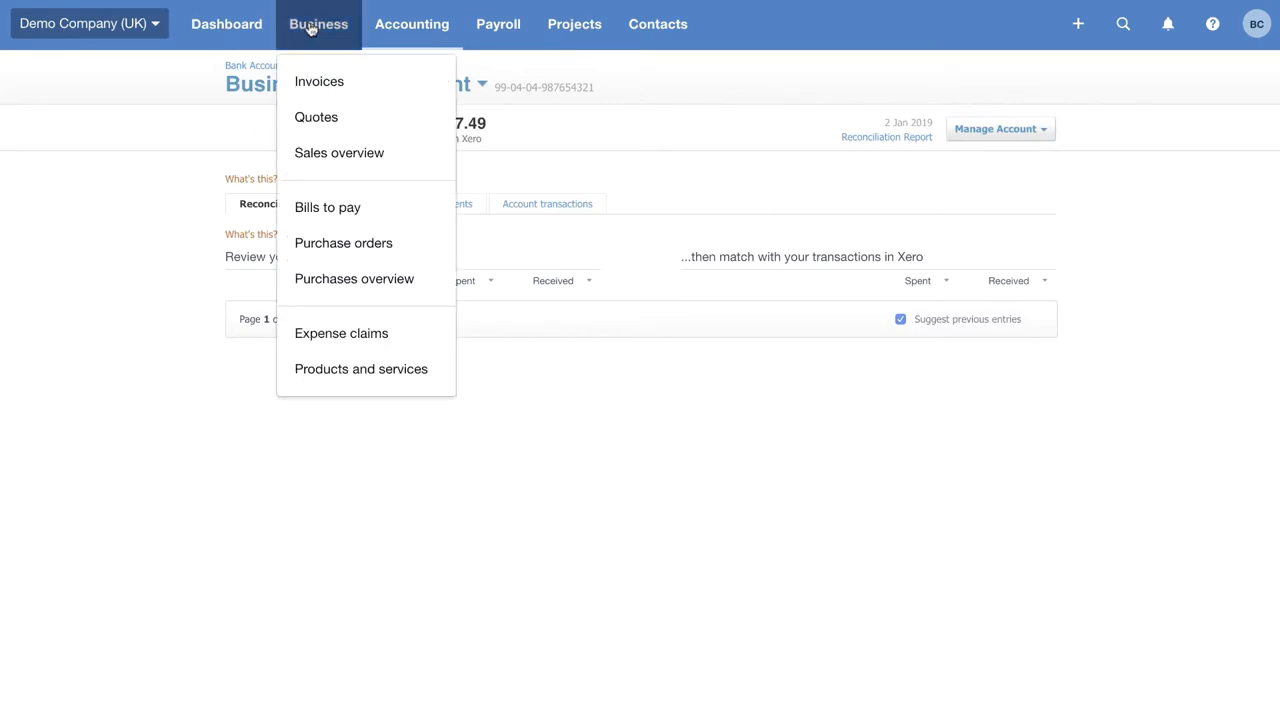
mouse_move(338, 153)
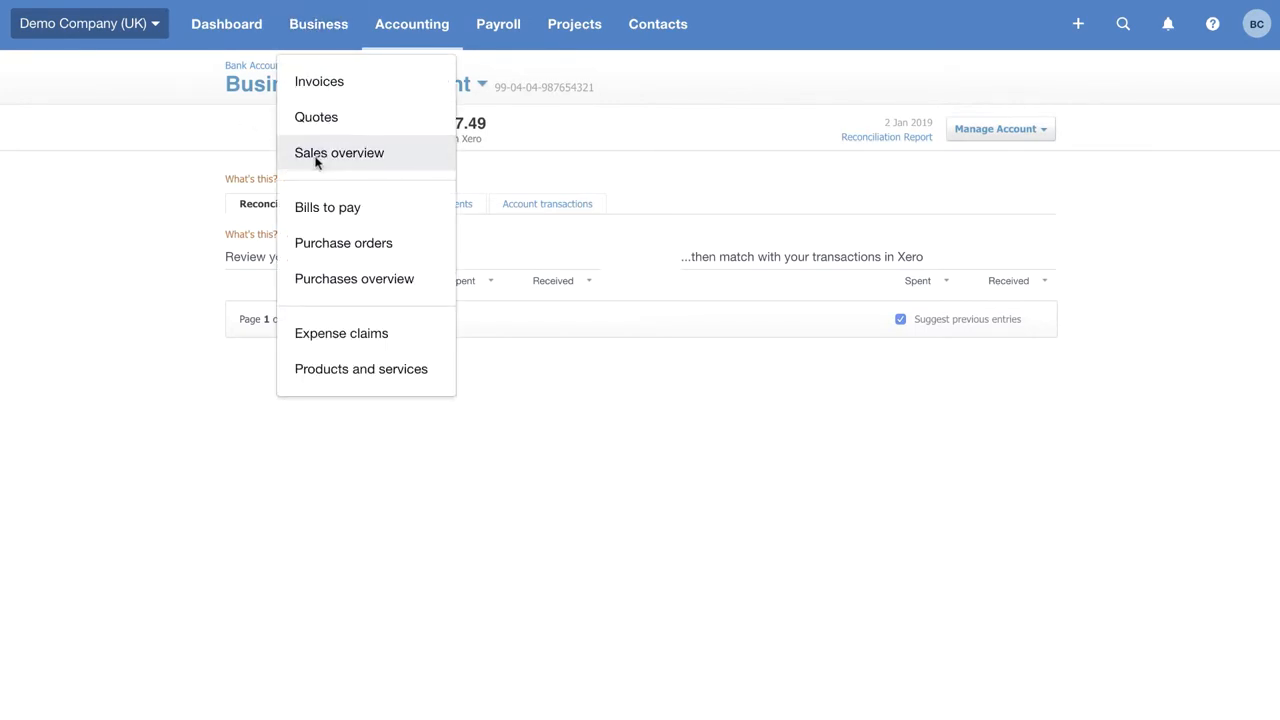
click(338, 152)
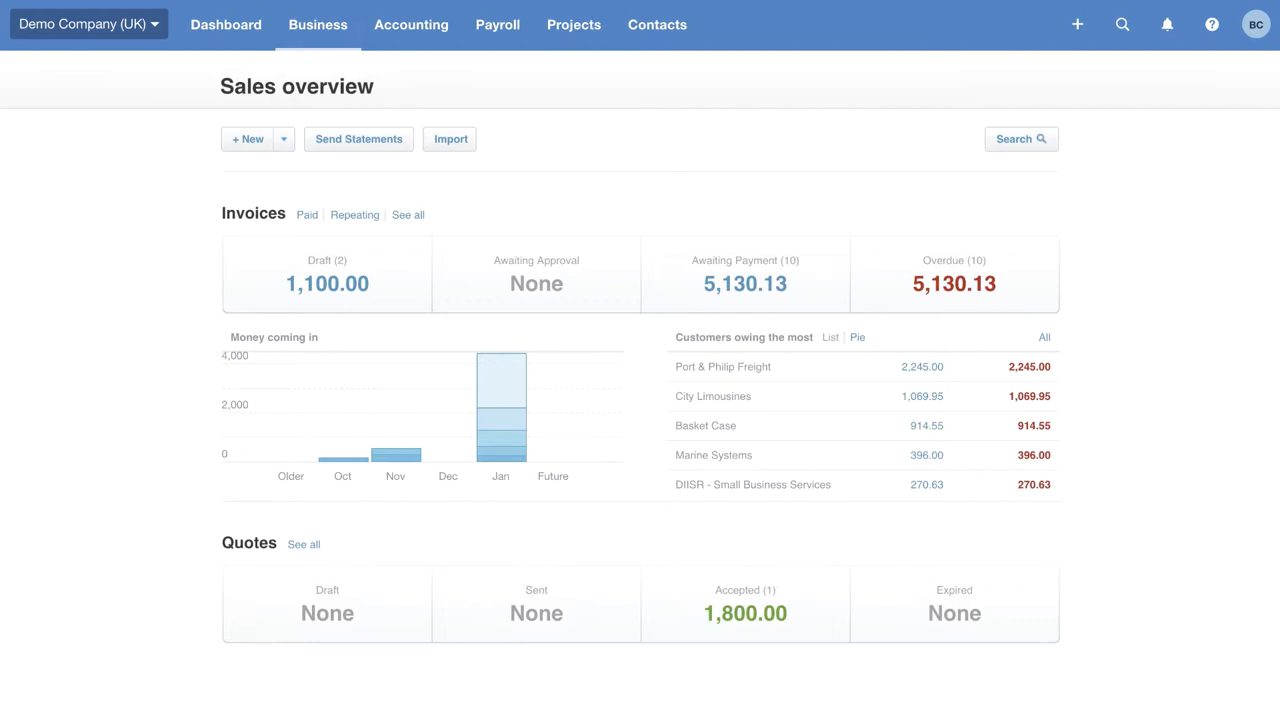
mouse_move(730, 614)
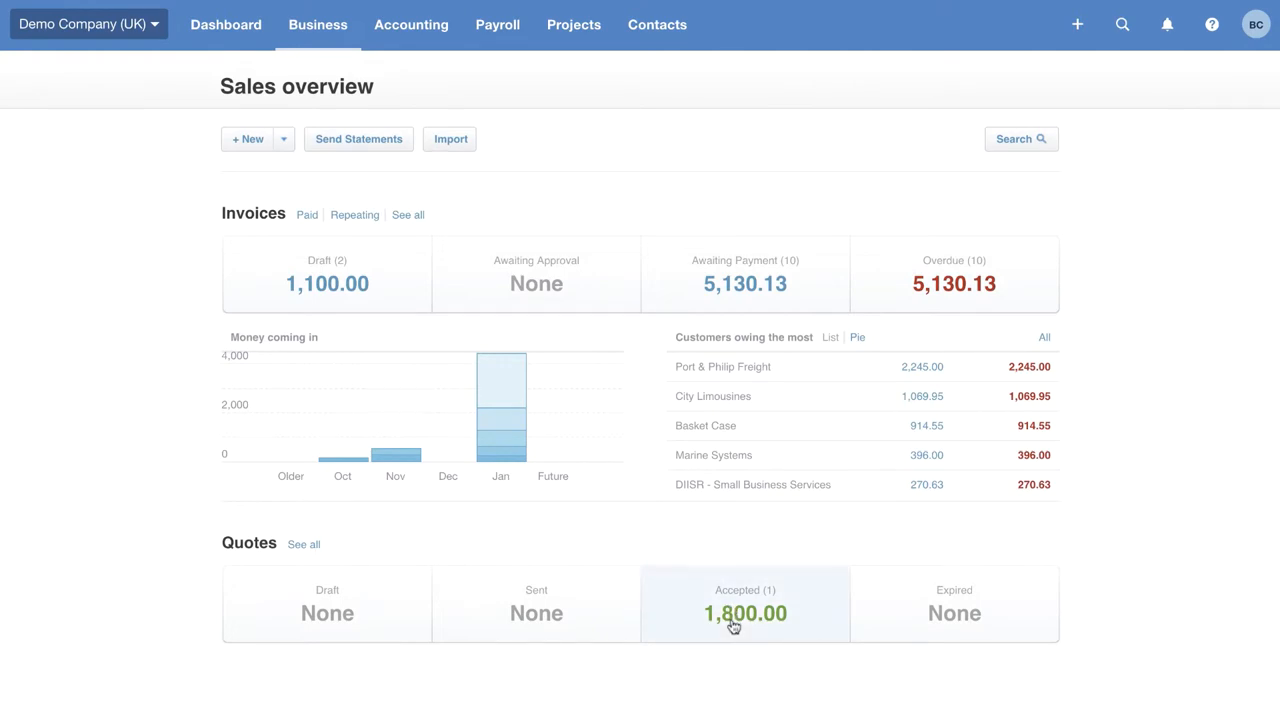
Open Bayside Club quote QU-0001 and start an invoice, marking the quote as invoiced
click(745, 605)
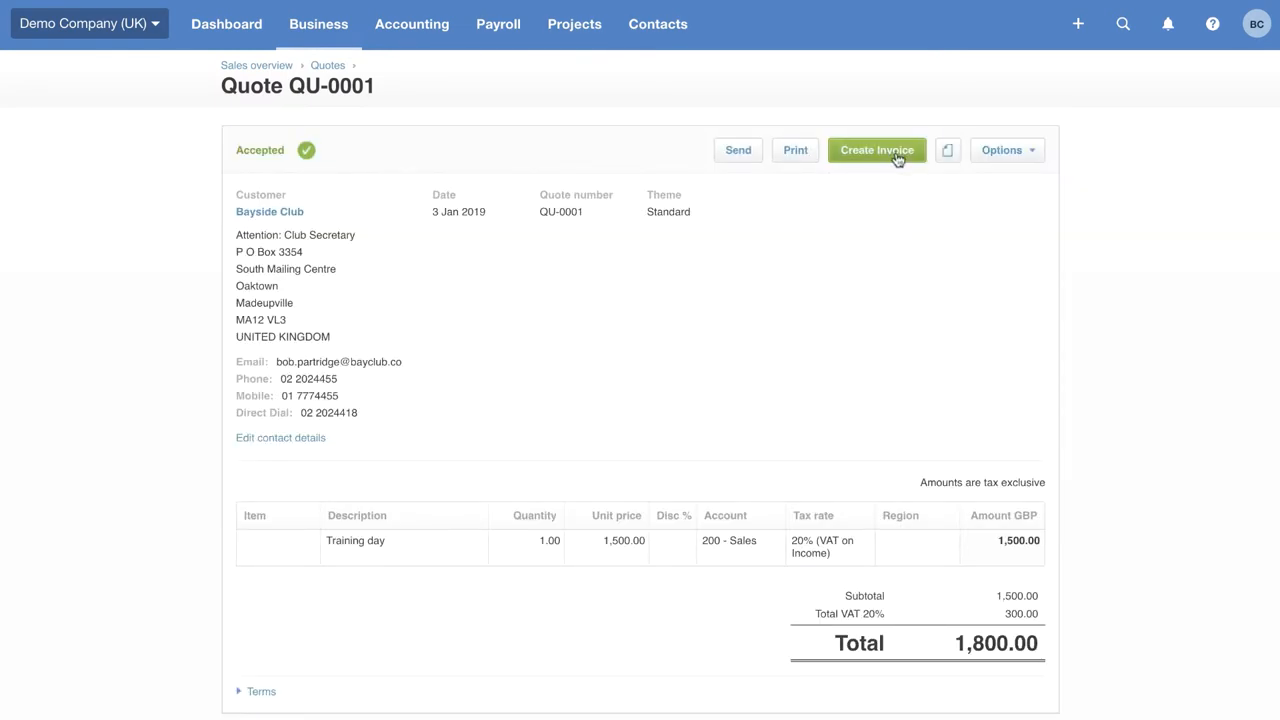
click(877, 150)
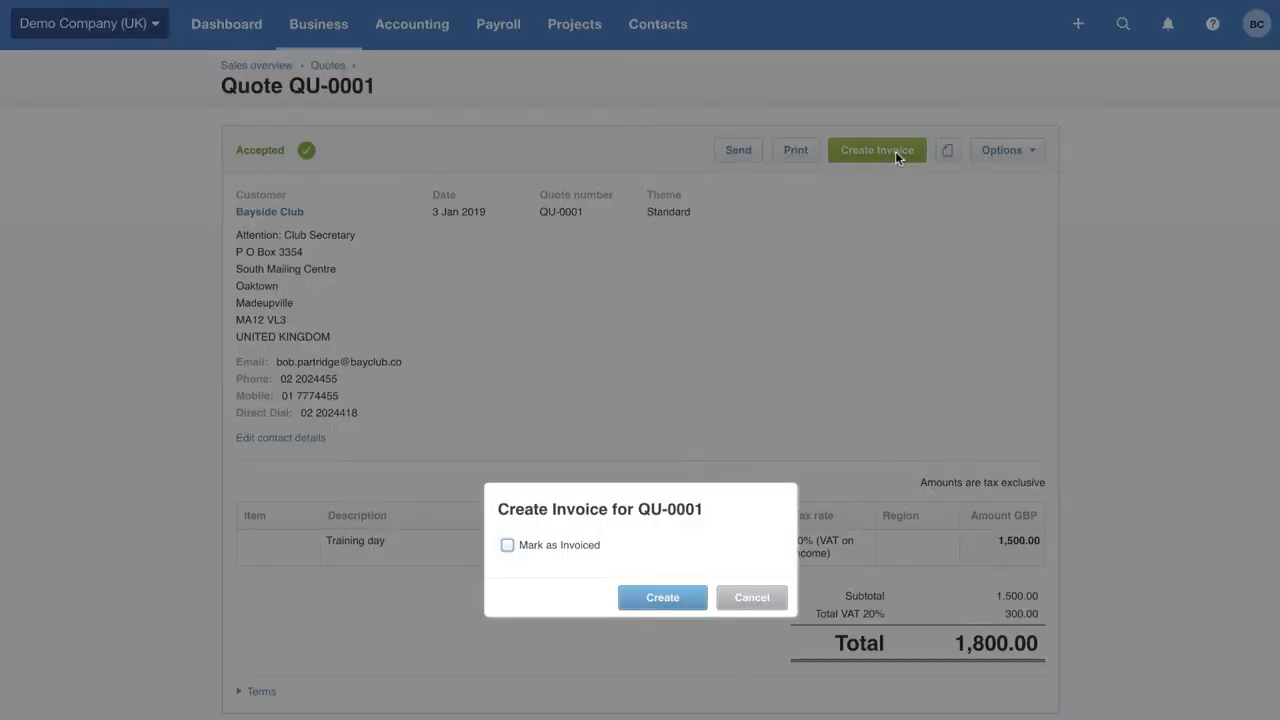
click(507, 544)
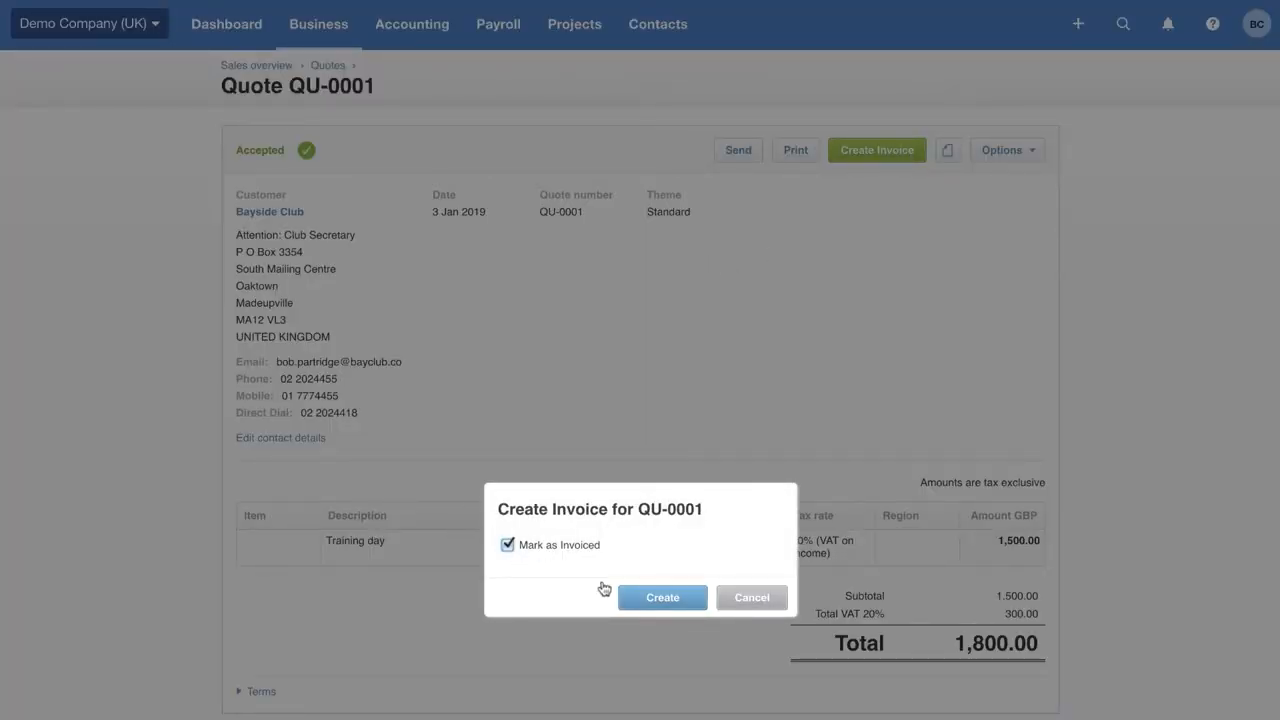
Create invoice INV-0043 from QU-0001, due one month later on 3 Feb 2019
click(662, 597)
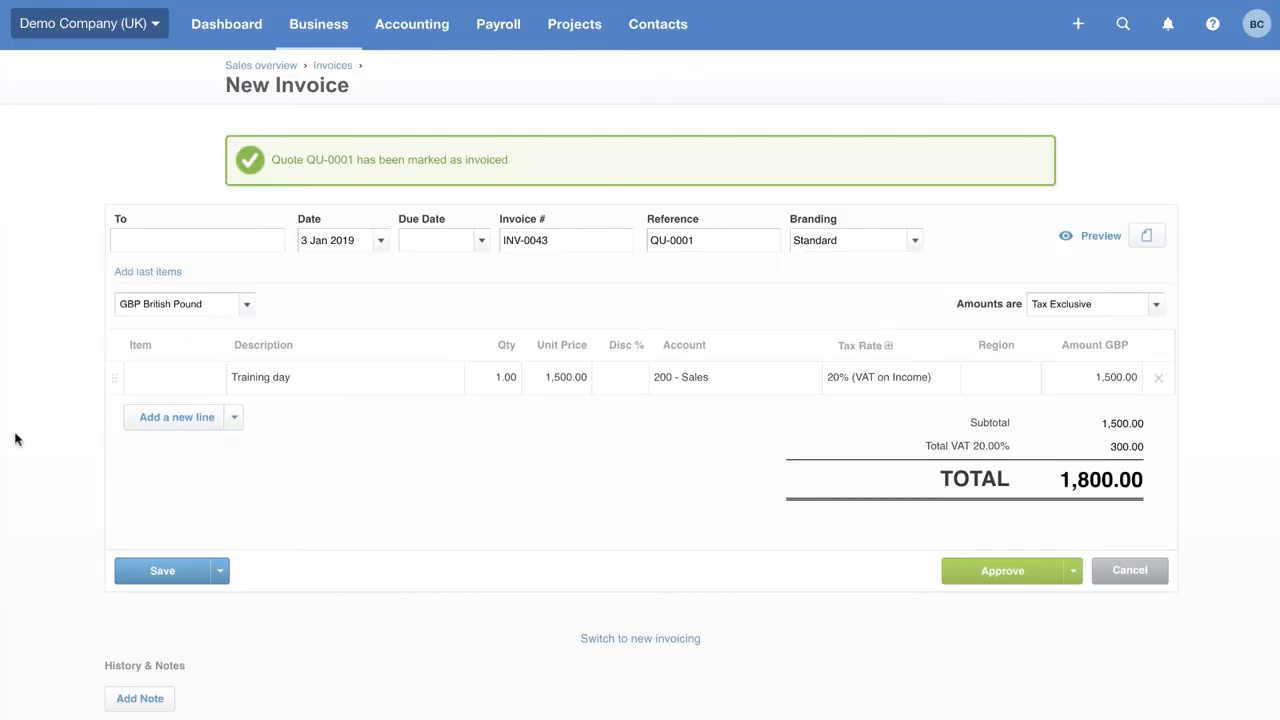
mouse_move(100, 356)
text(+)
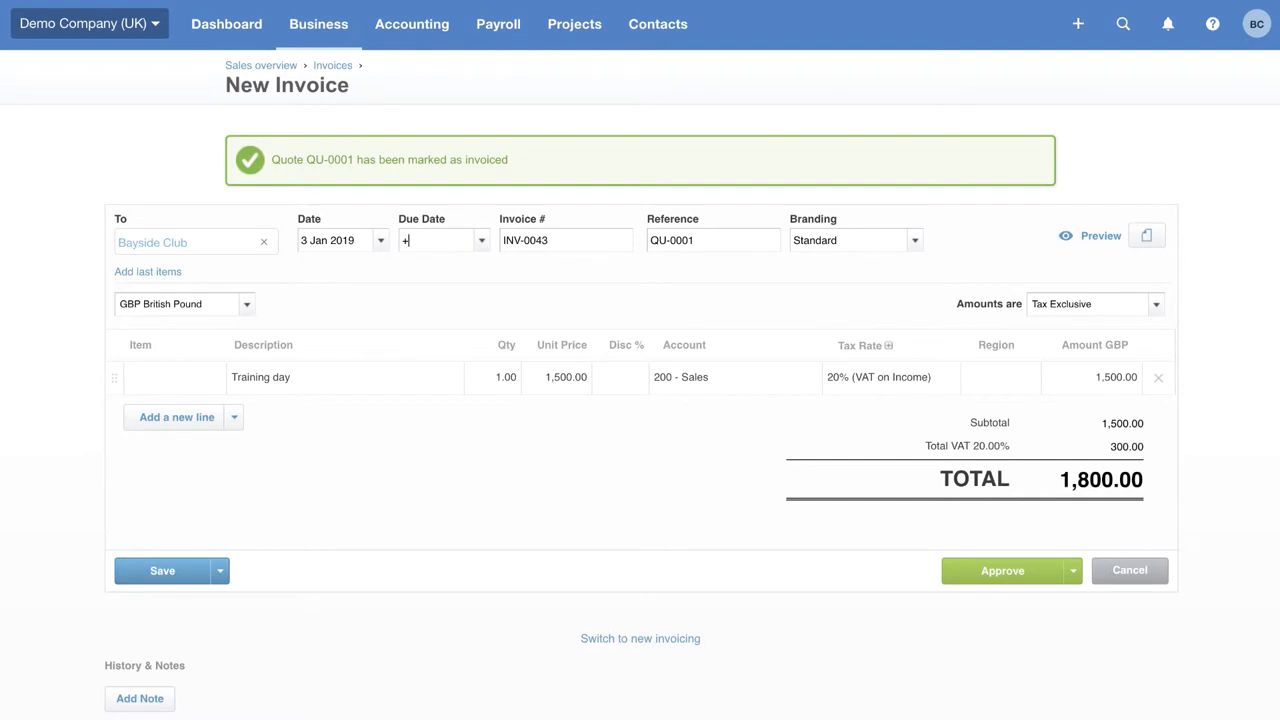
text(1w)
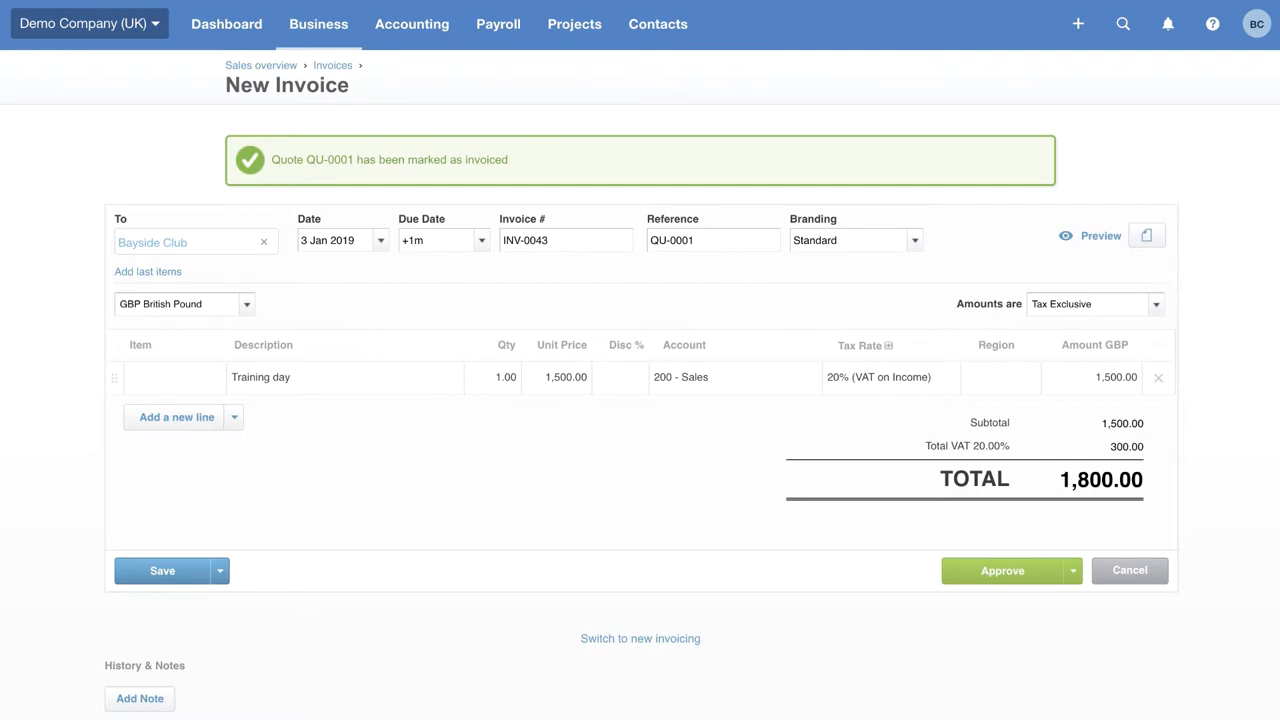
click(1002, 570)
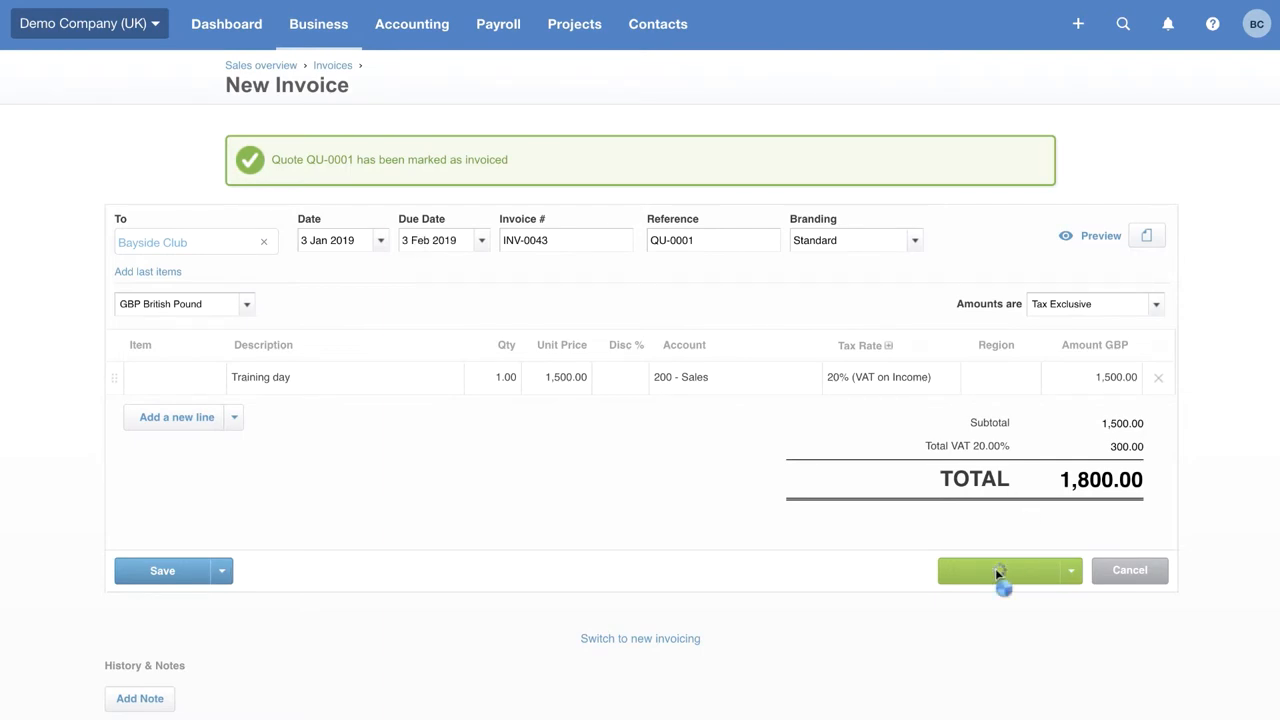
Approve the 1,800.00 invoice INV-0043 and send it to Bayside Club by email
click(1003, 570)
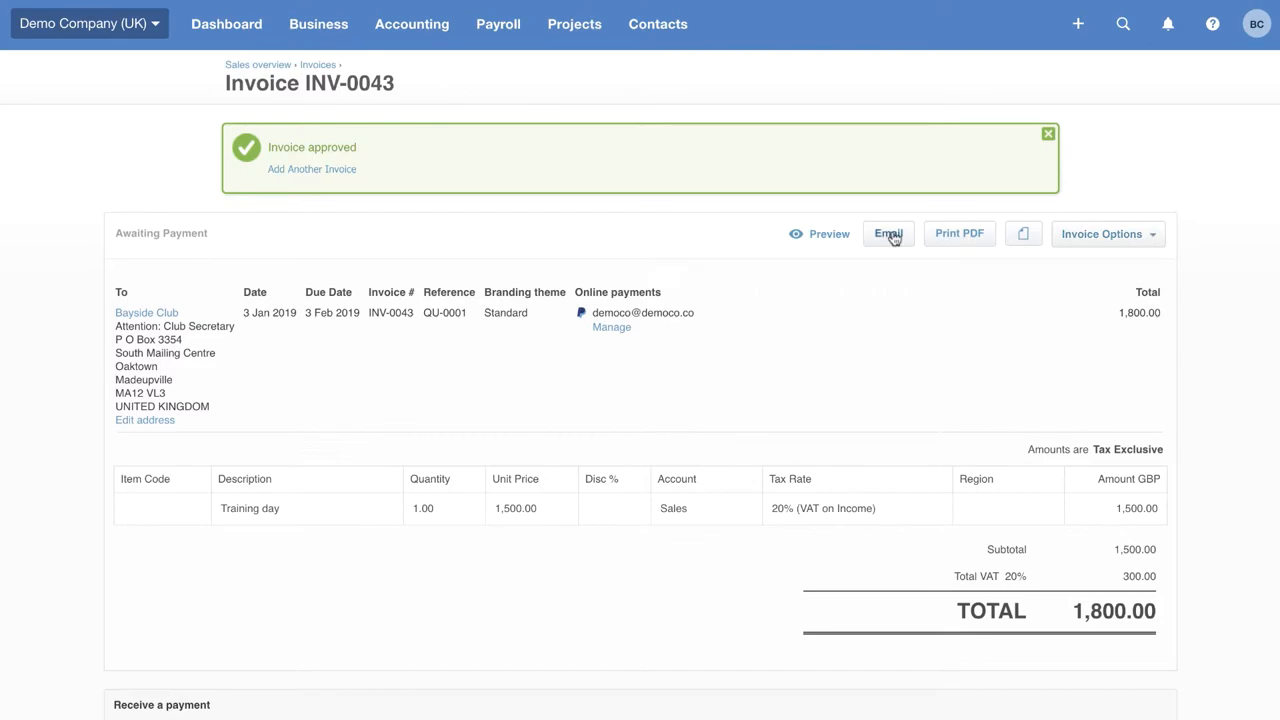
click(887, 233)
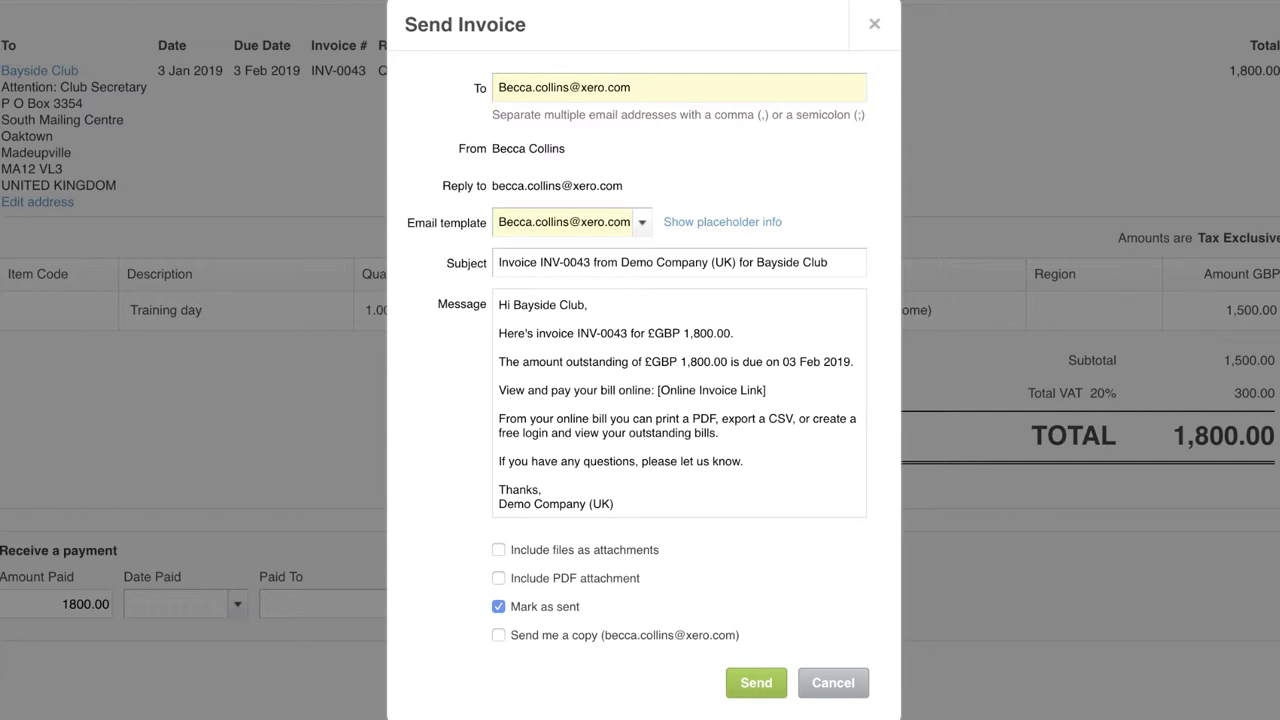
mouse_move(756, 683)
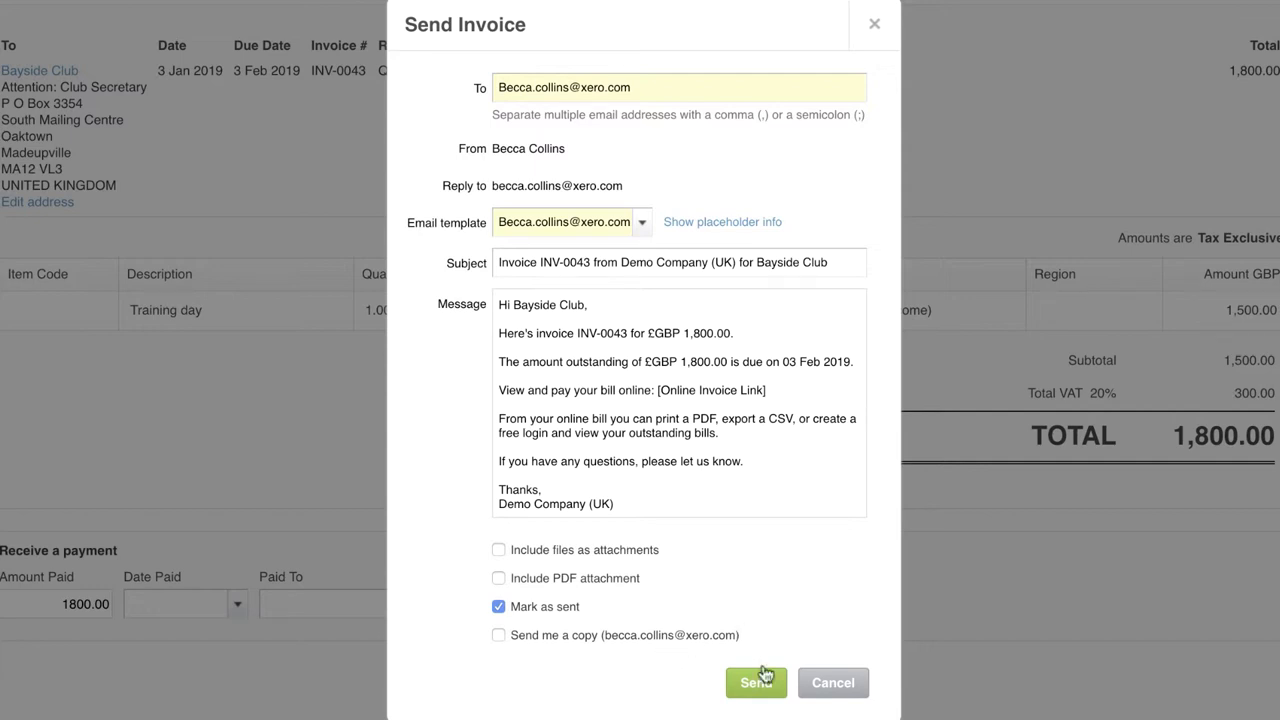
click(756, 682)
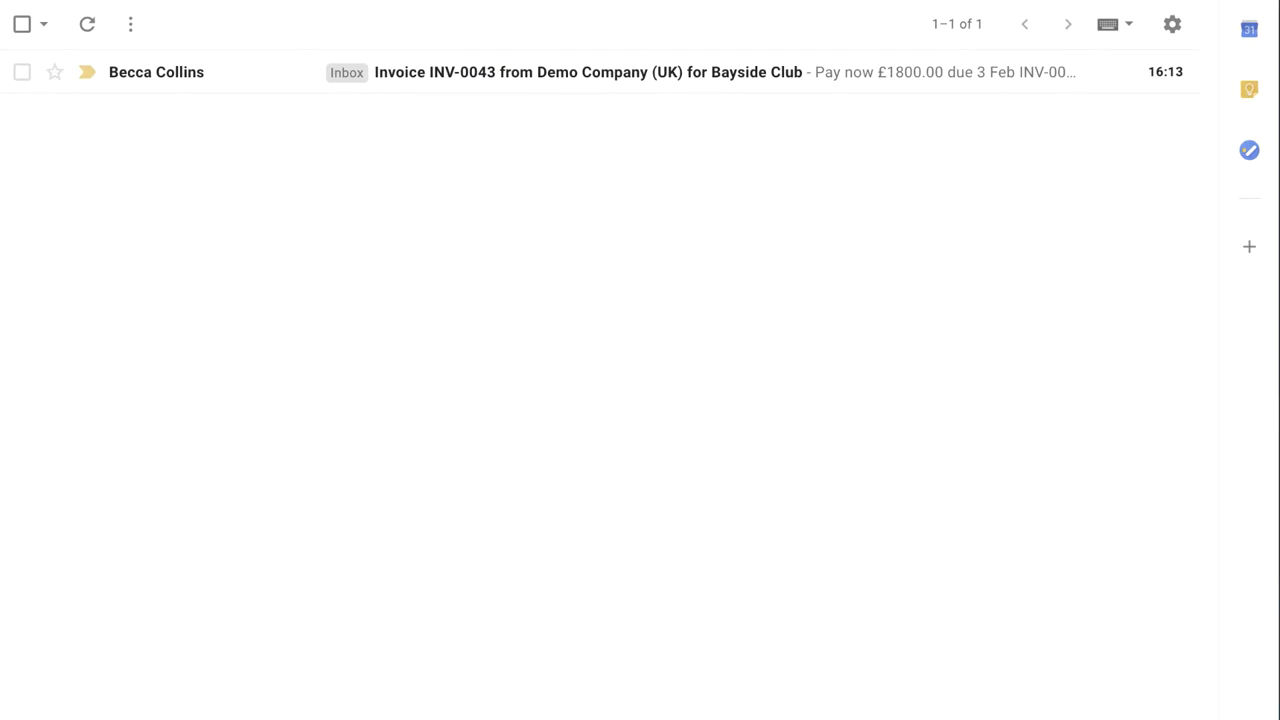
Open the Invoice INV-0043 email from Demo Company (UK) in Gmail
click(590, 72)
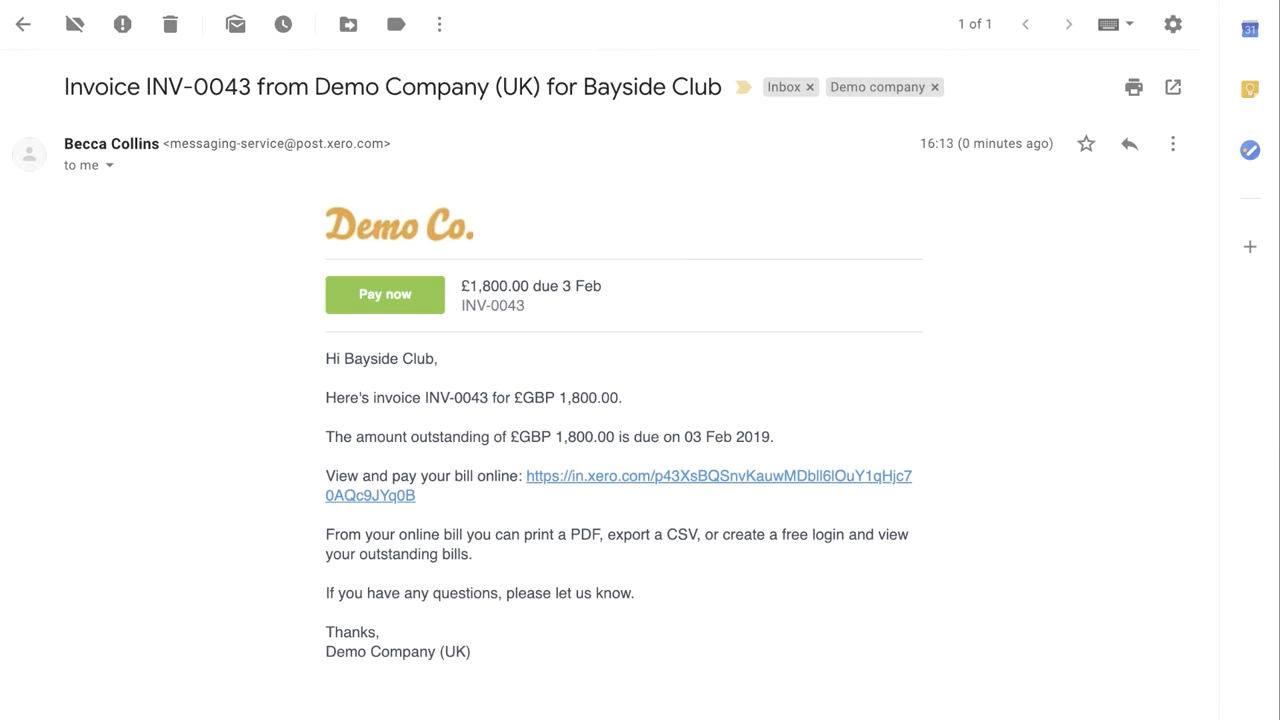
mouse_move(645, 487)
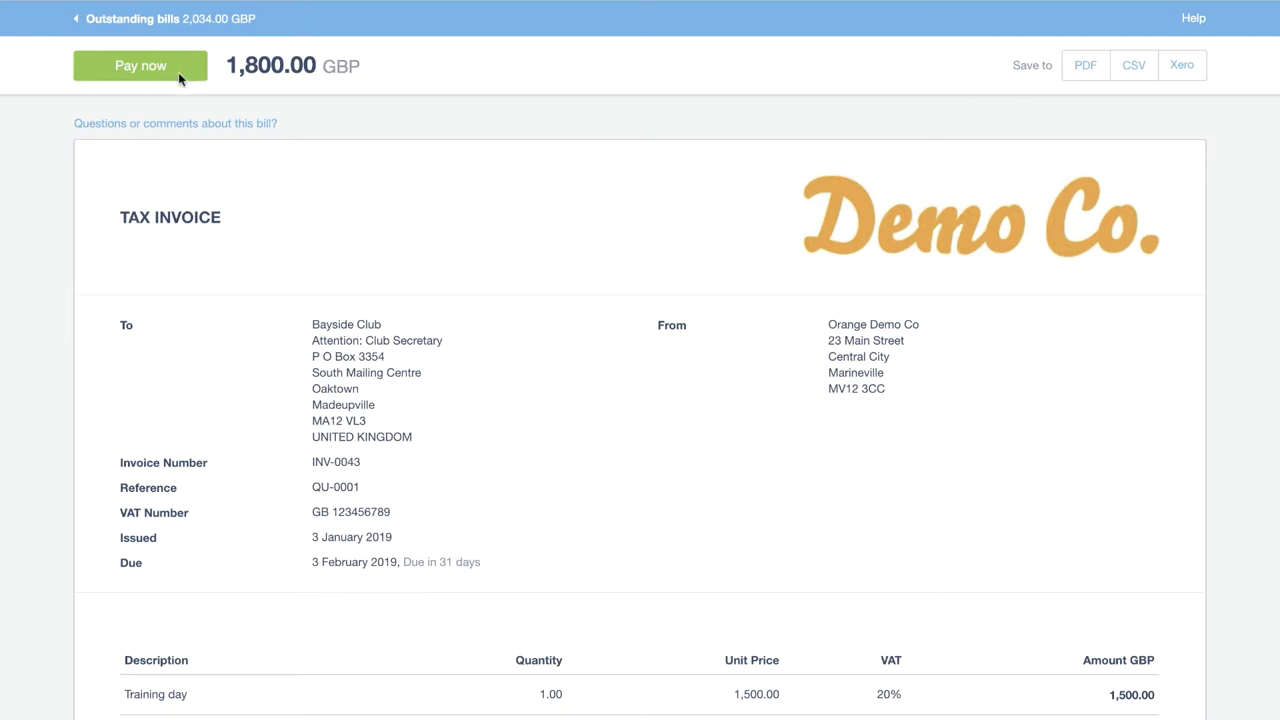
Pay now on the online INV-0043 page for 1,800.00 GBP
click(140, 65)
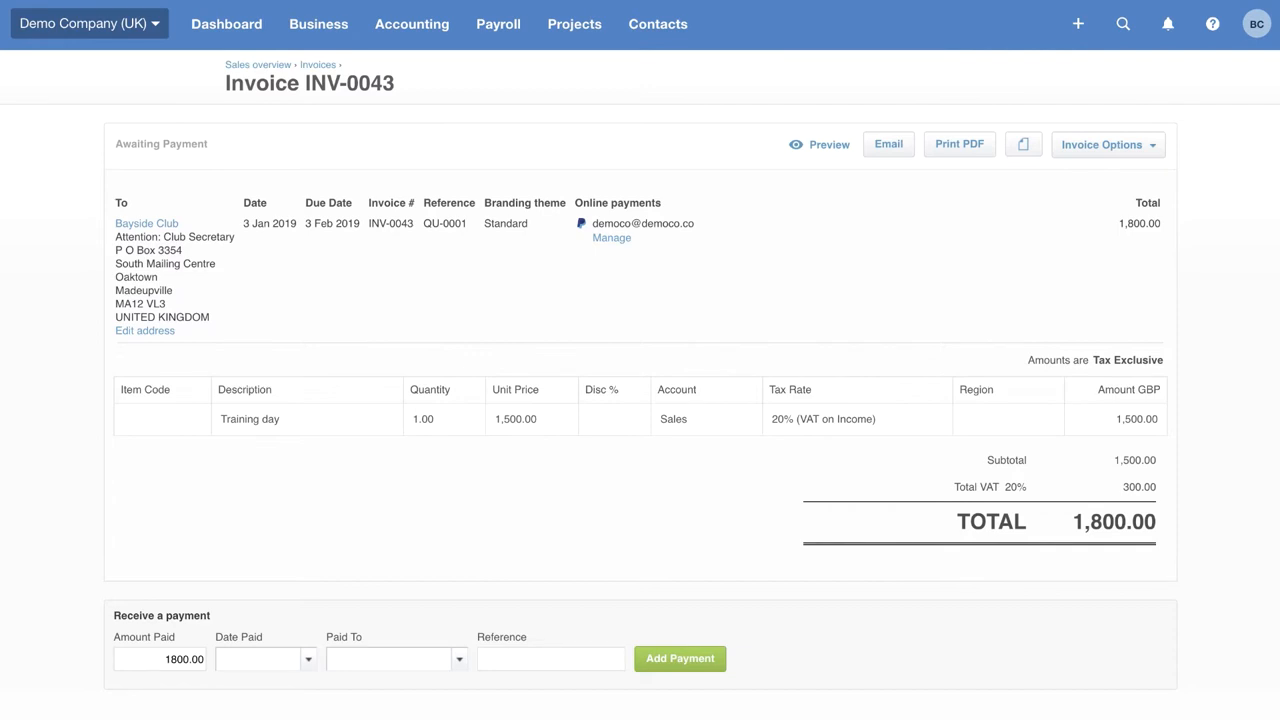
Show All contacts, where Bayside Club owes 2,034.00
click(657, 24)
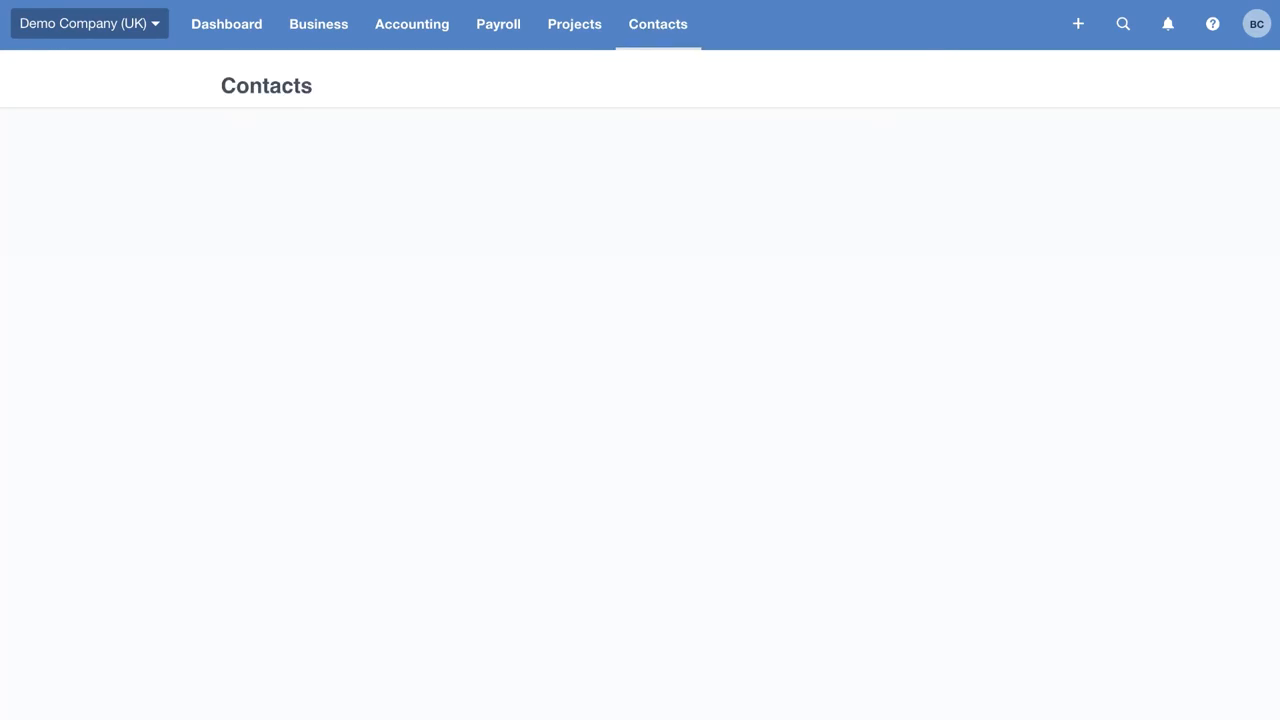
click(657, 24)
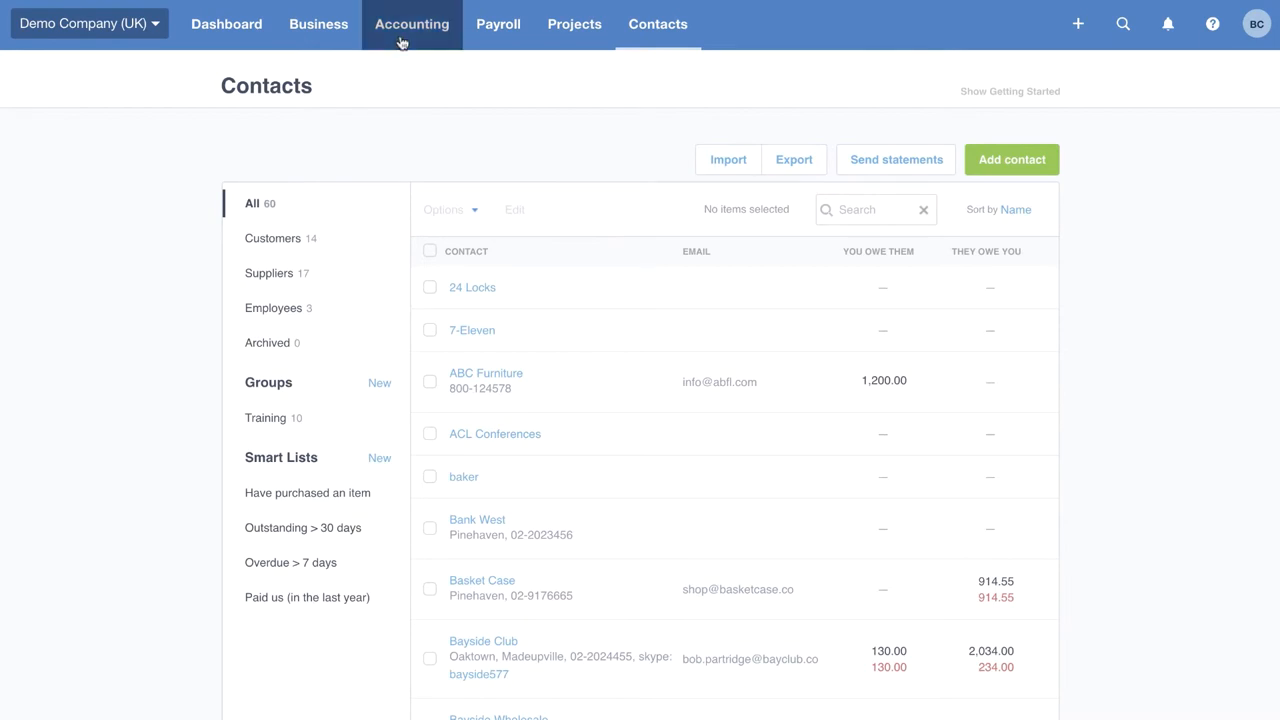
Go to Accounting > Reports to reach the reports summary page
click(412, 24)
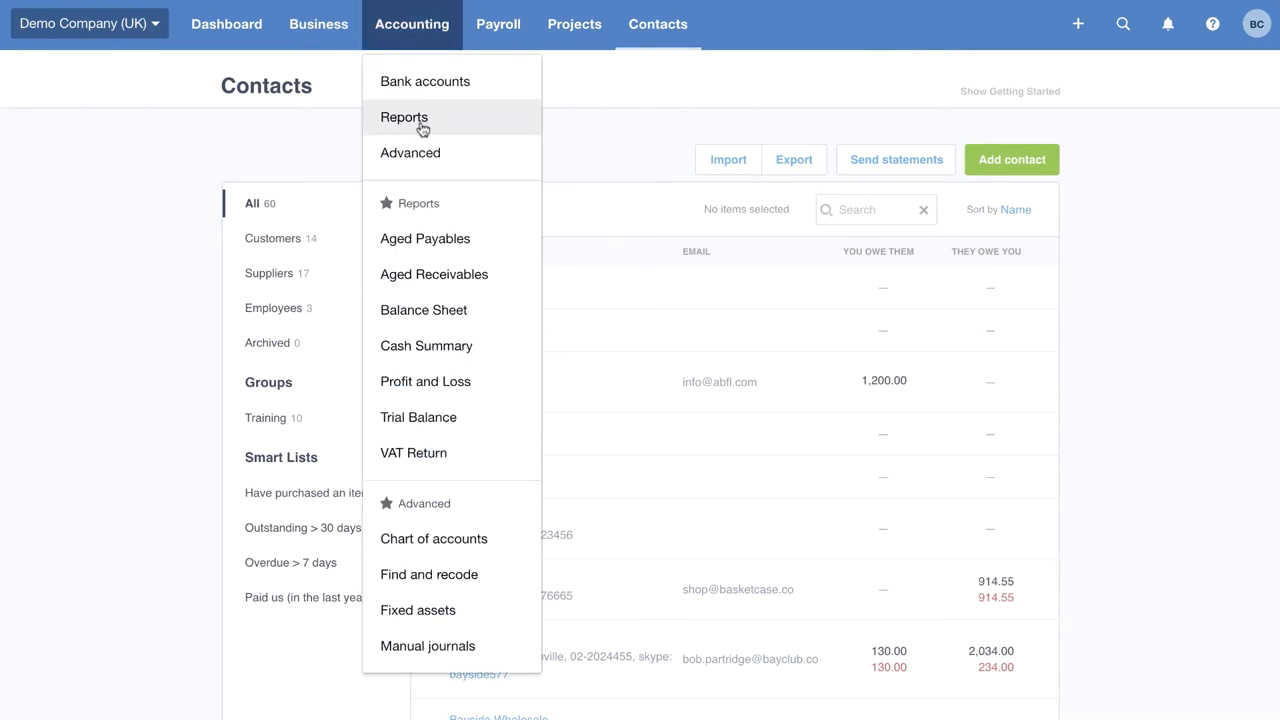
click(404, 117)
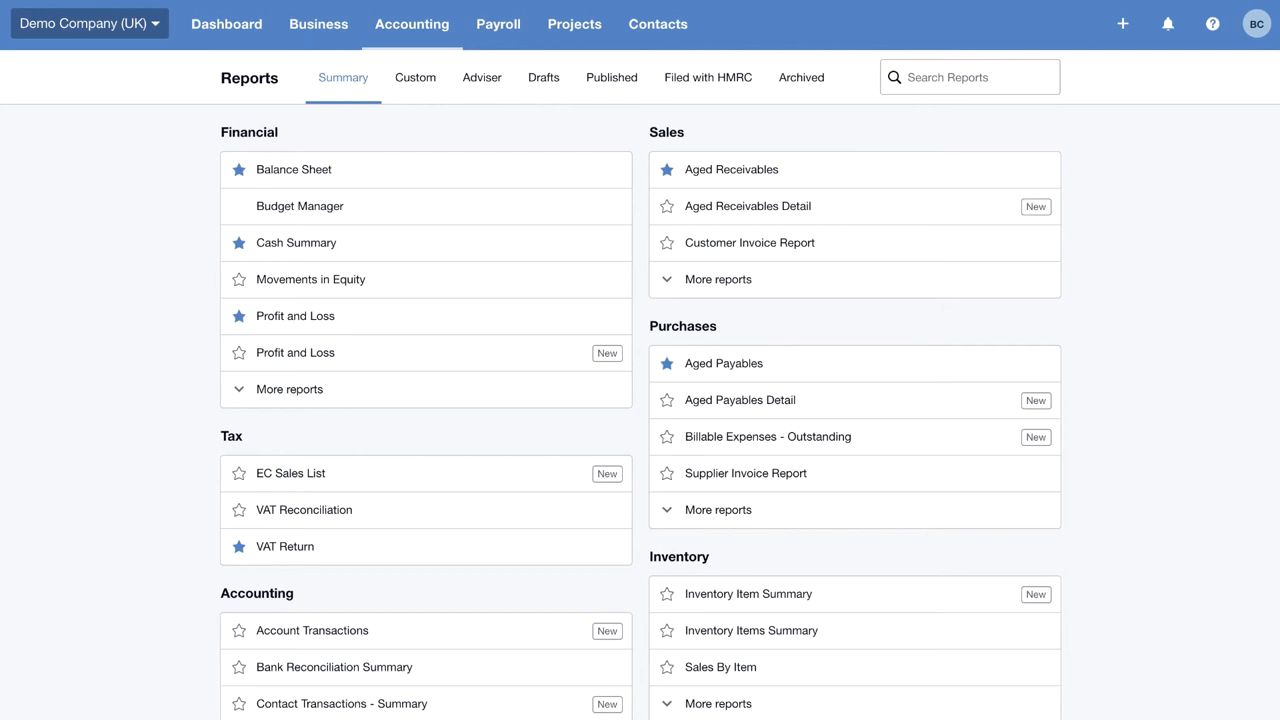
mouse_move(406, 366)
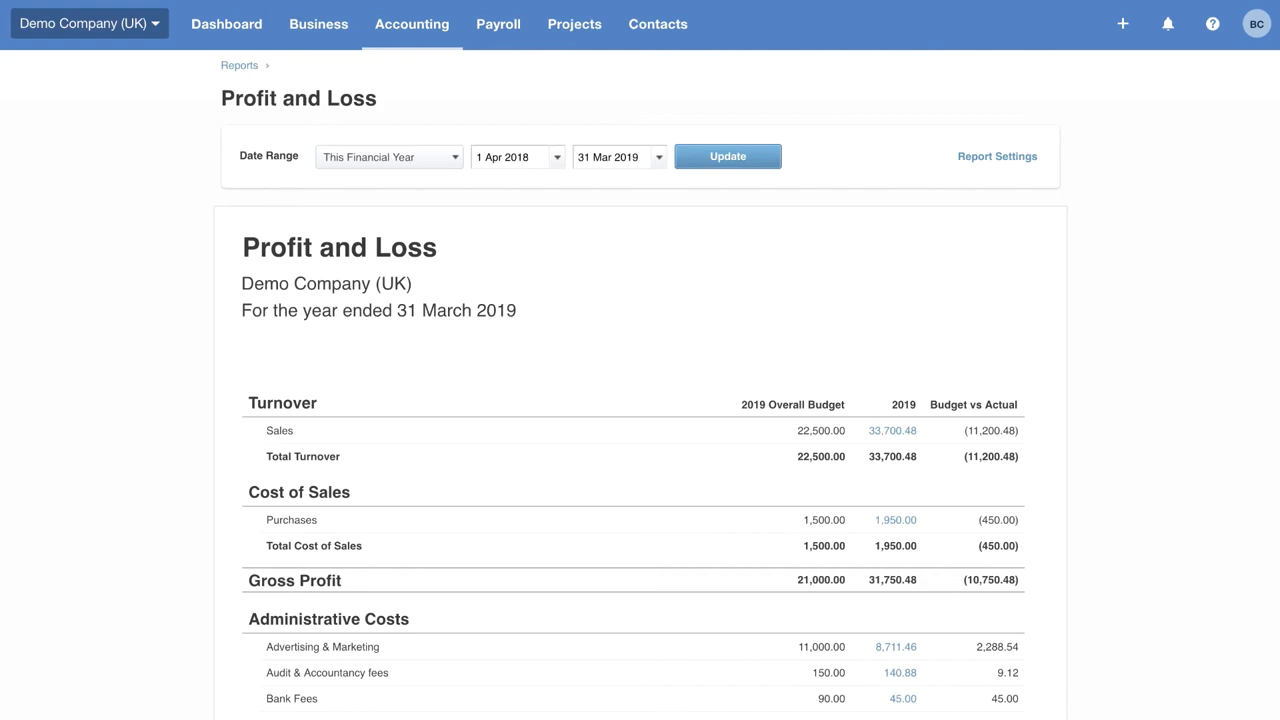
Expand the report settings and set the date range to Custom, 1 Apr 2018–31 Mar 2019
scroll(down, 3)
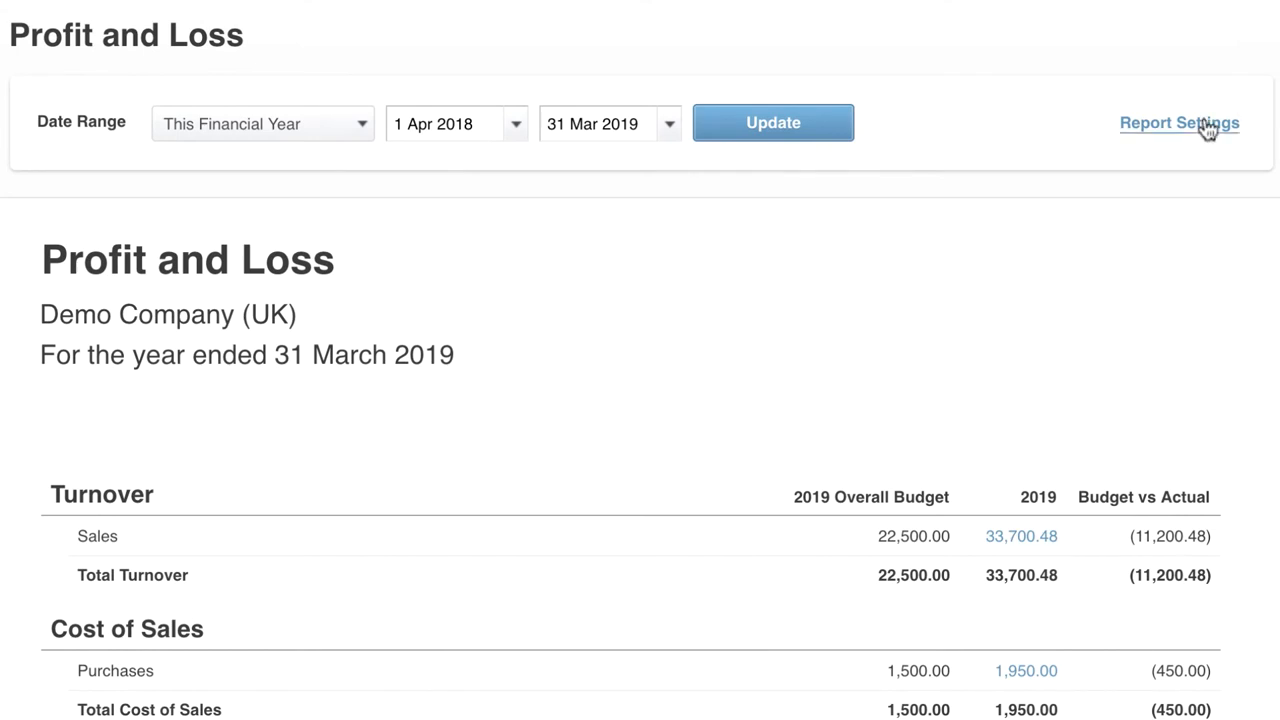
click(1179, 122)
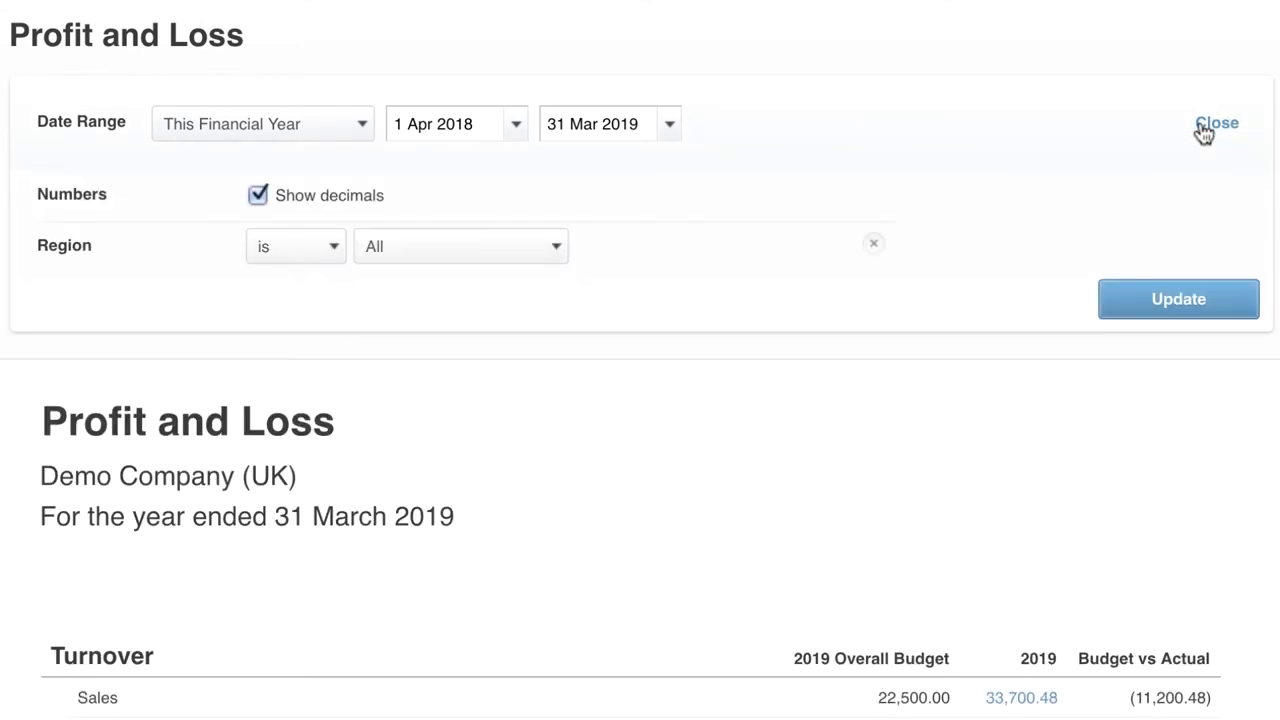
click(262, 123)
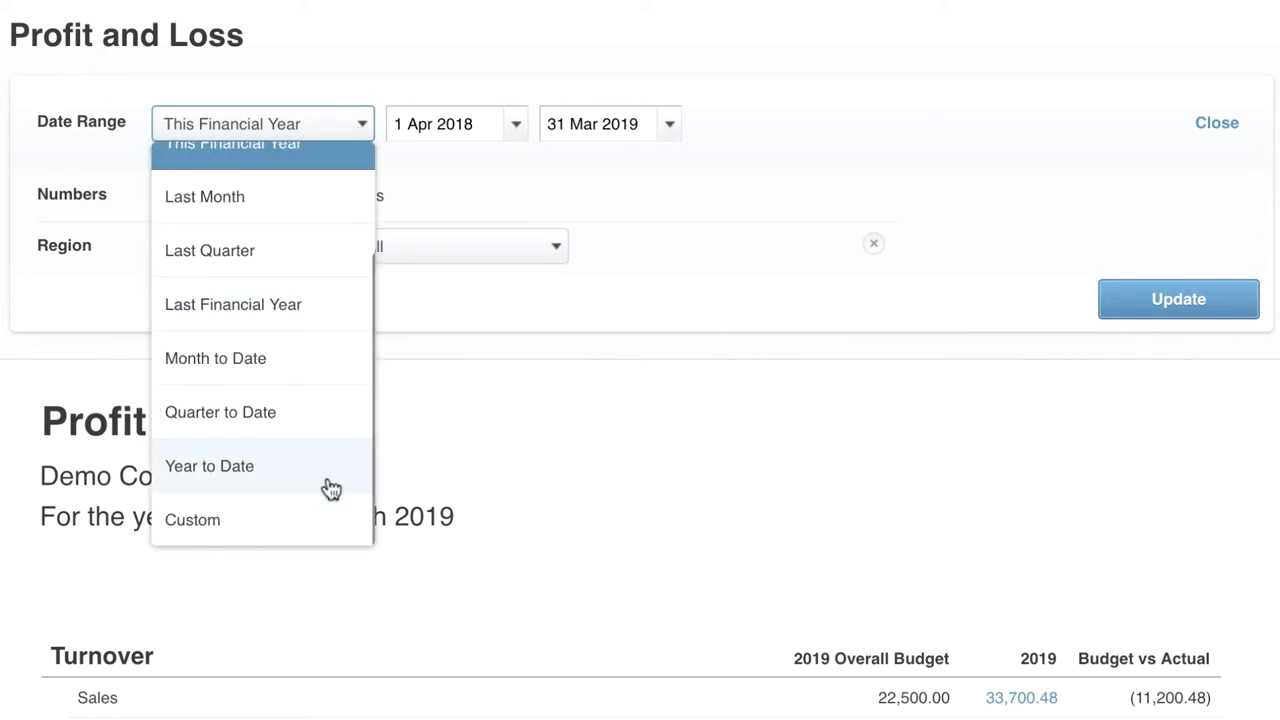
click(192, 519)
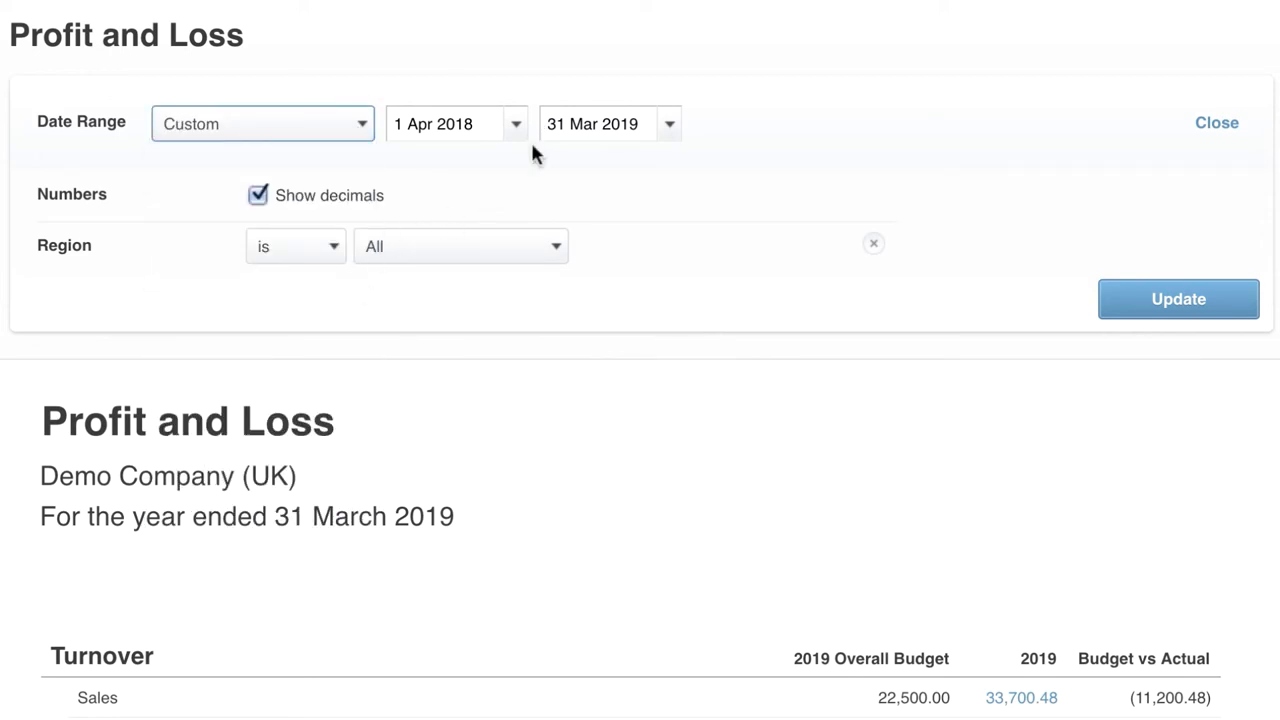
click(460, 246)
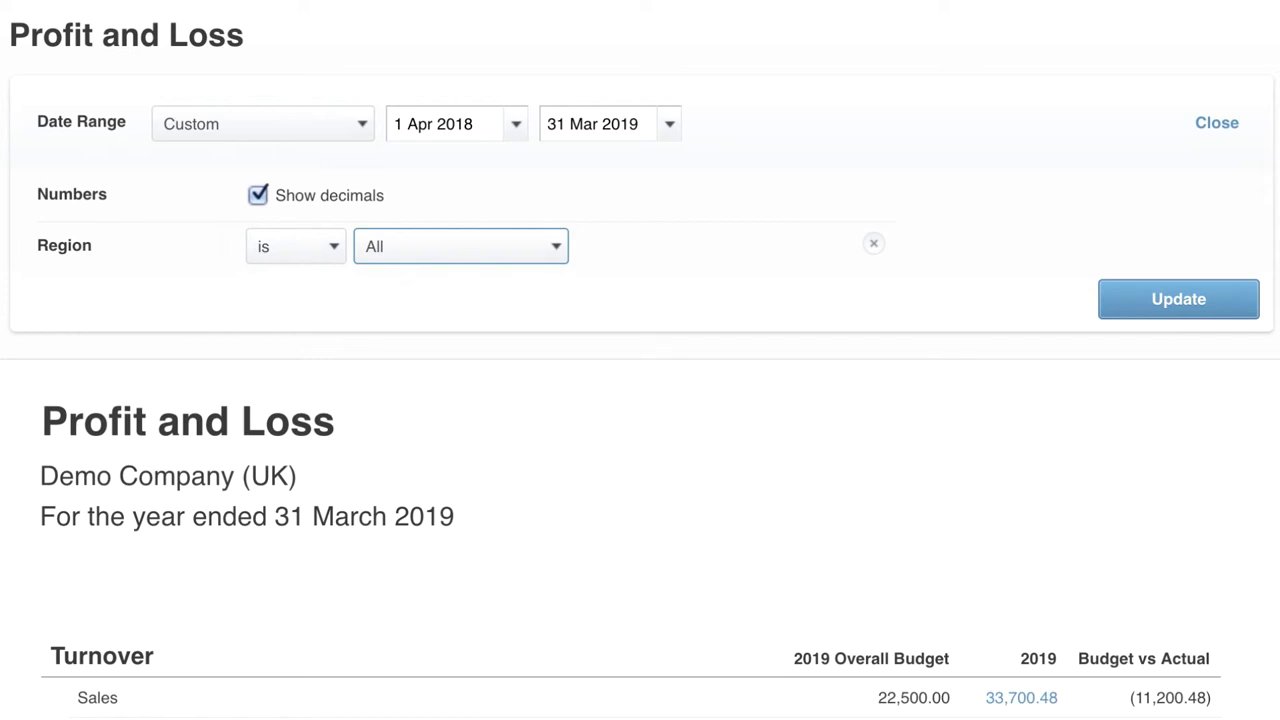
scroll(down, 3)
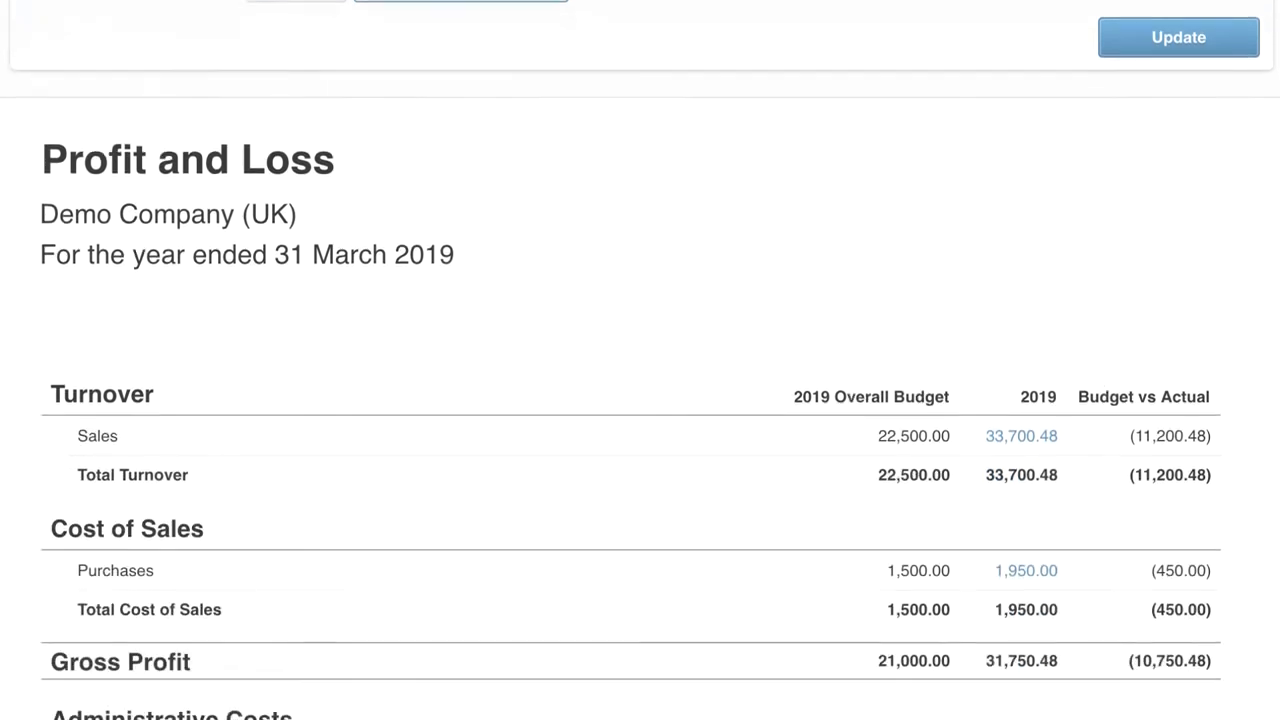
scroll(down, 3)
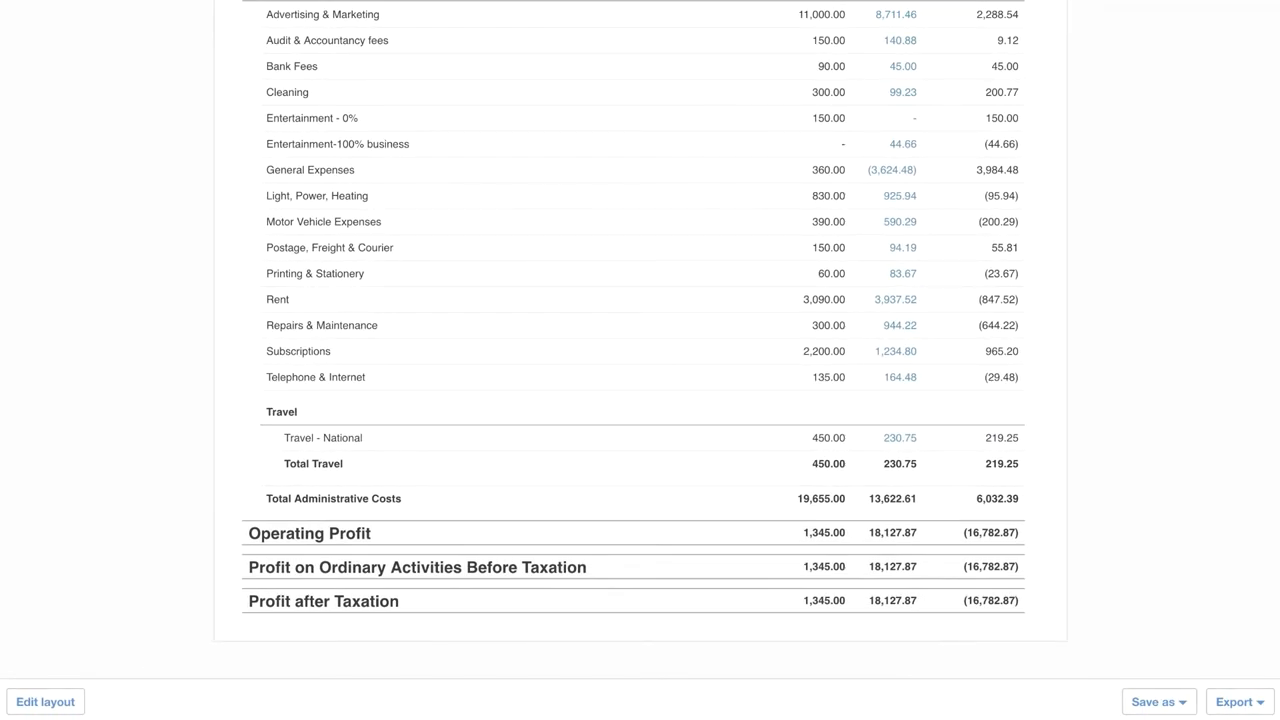
click(1153, 701)
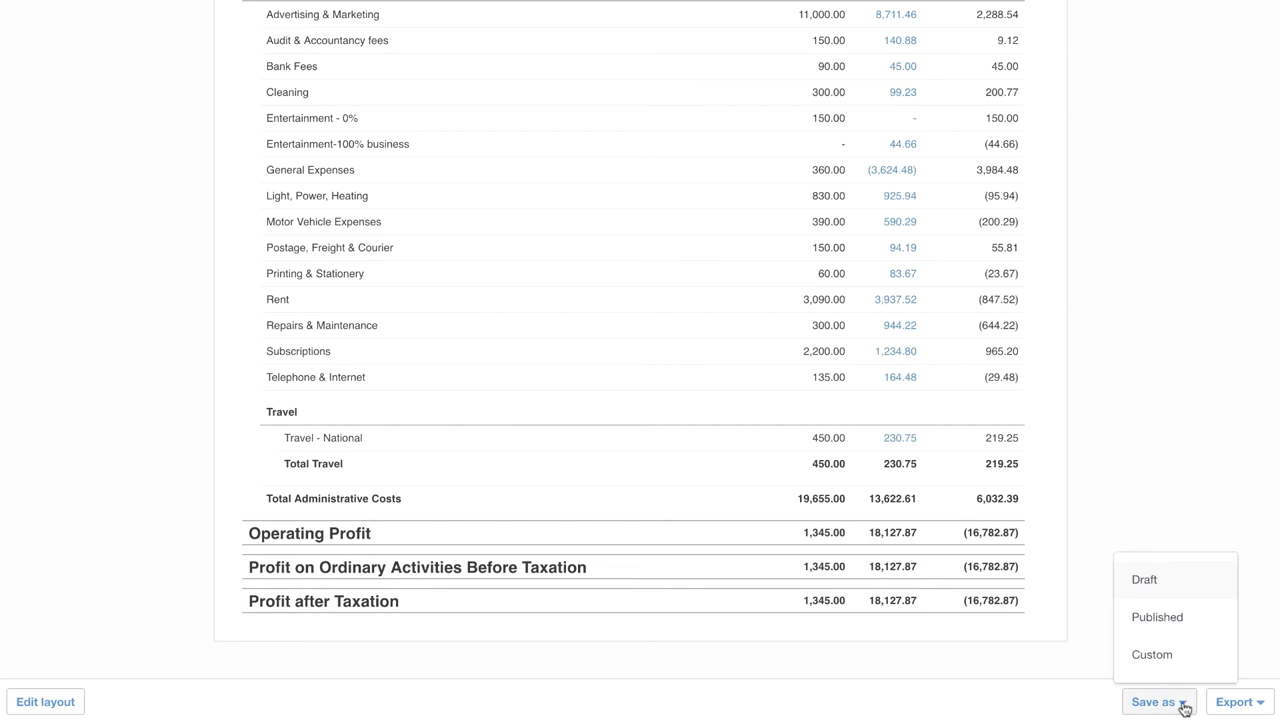
mouse_move(1151, 654)
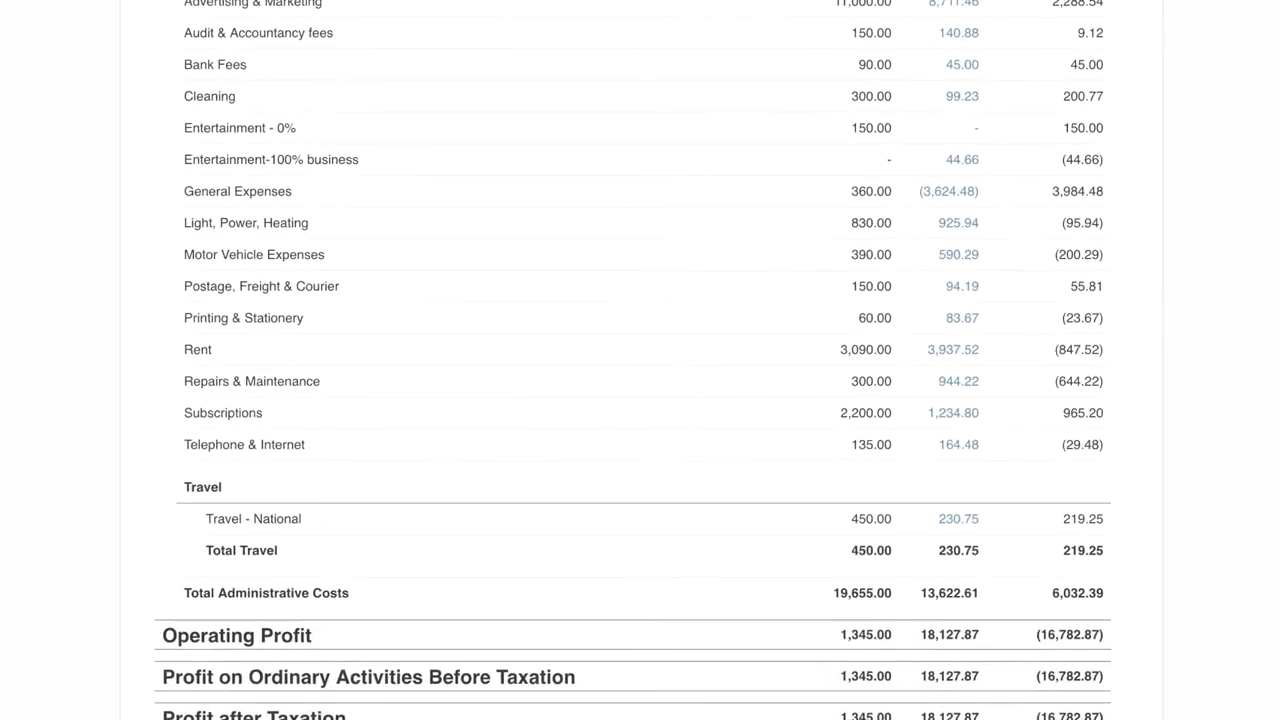
scroll(down, 3)
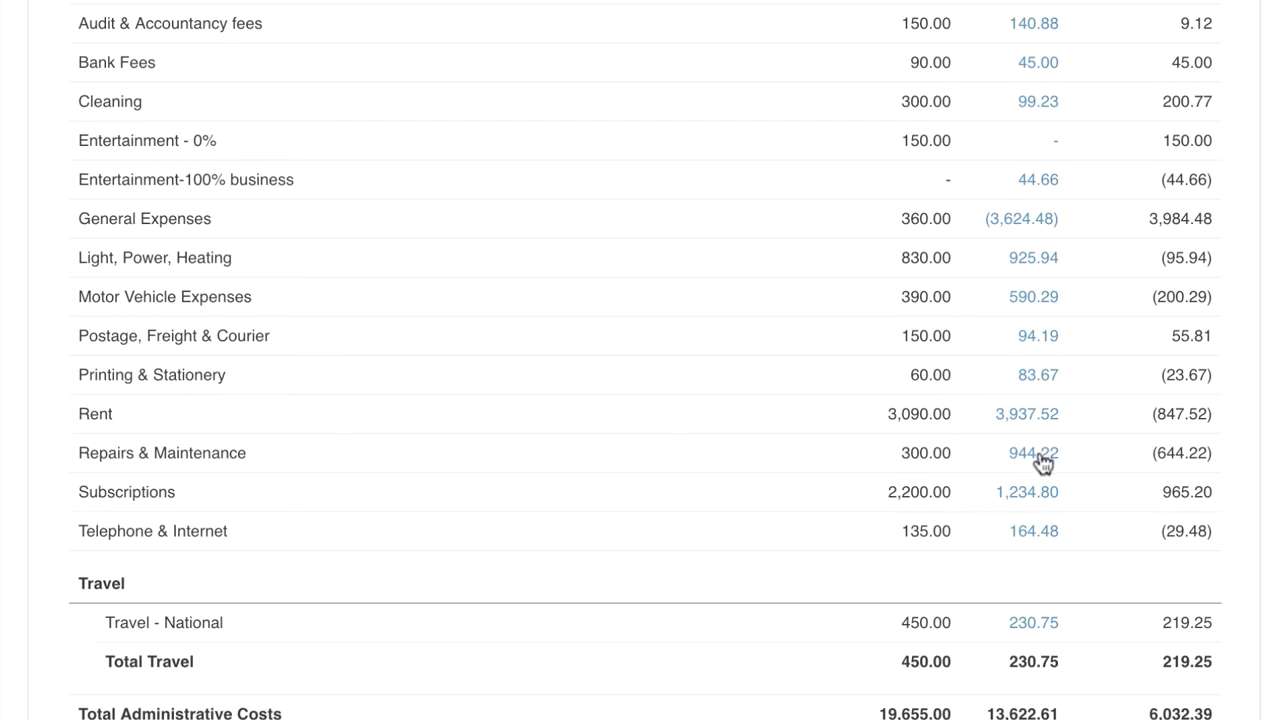
Drill from the 944.22 Repairs & Maintenance total into Central Copiers bill 945-Ocon
click(1033, 452)
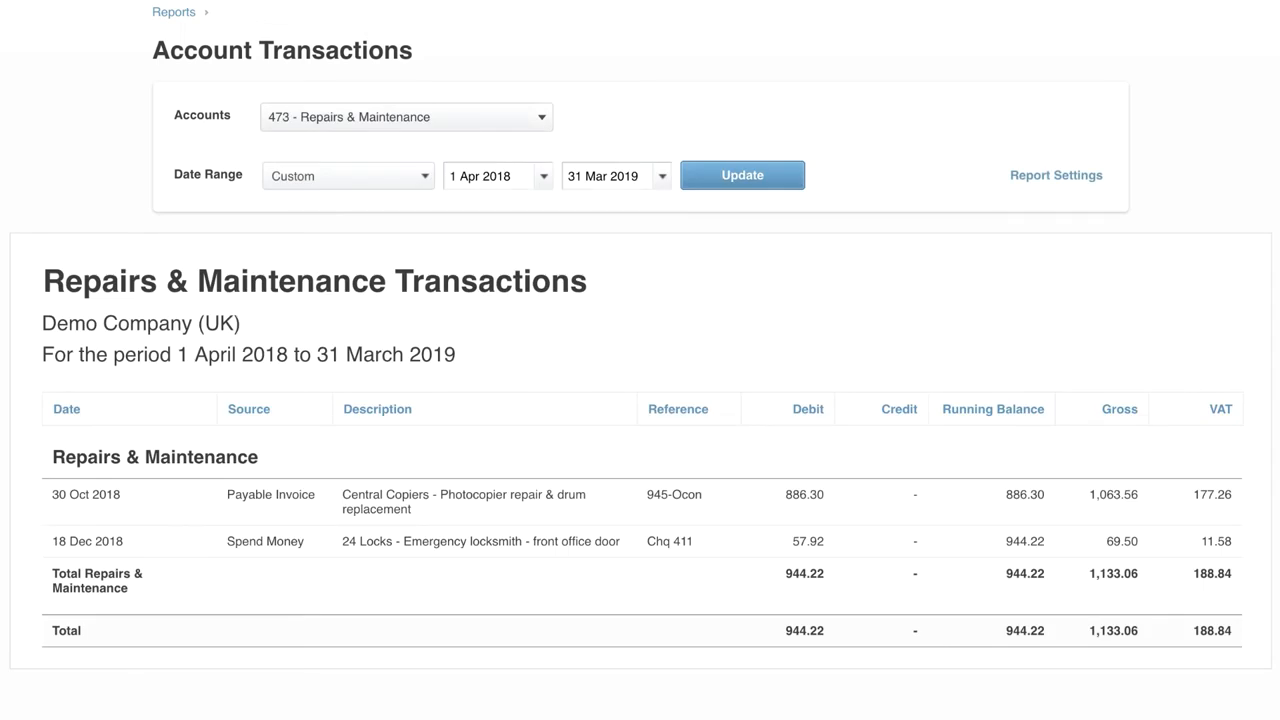
mouse_move(485, 500)
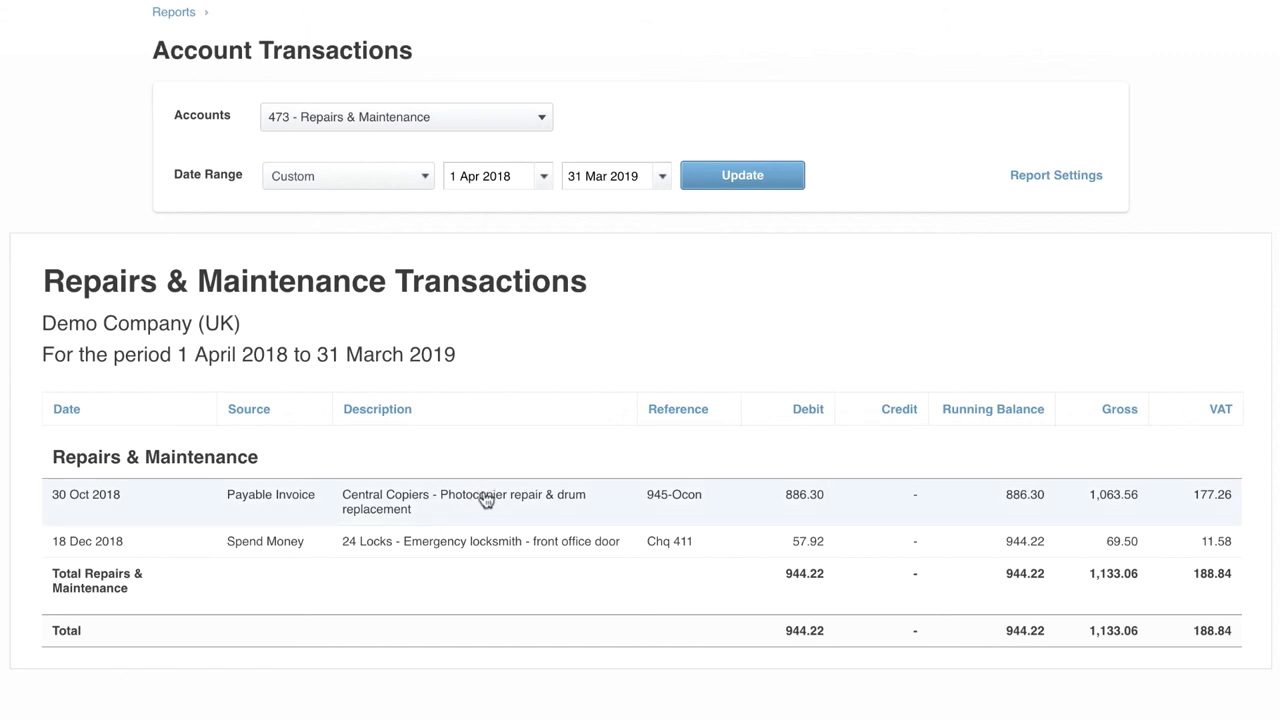
mouse_move(485, 503)
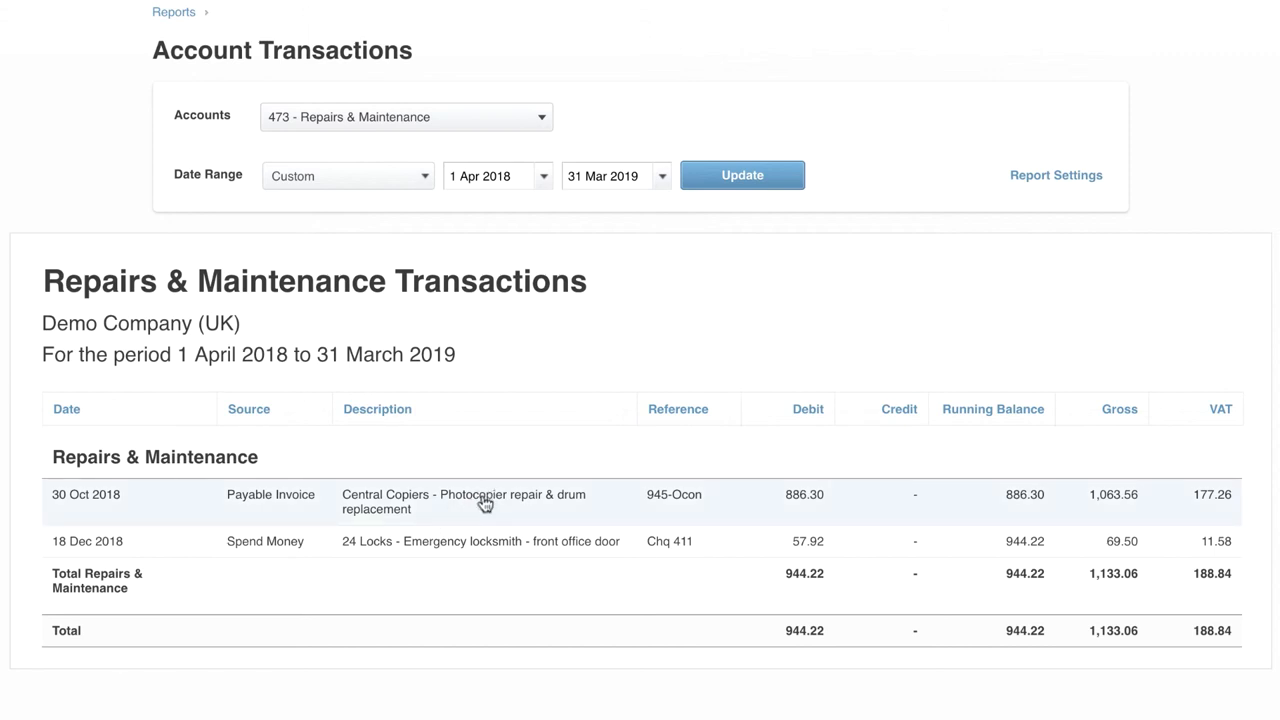
click(463, 501)
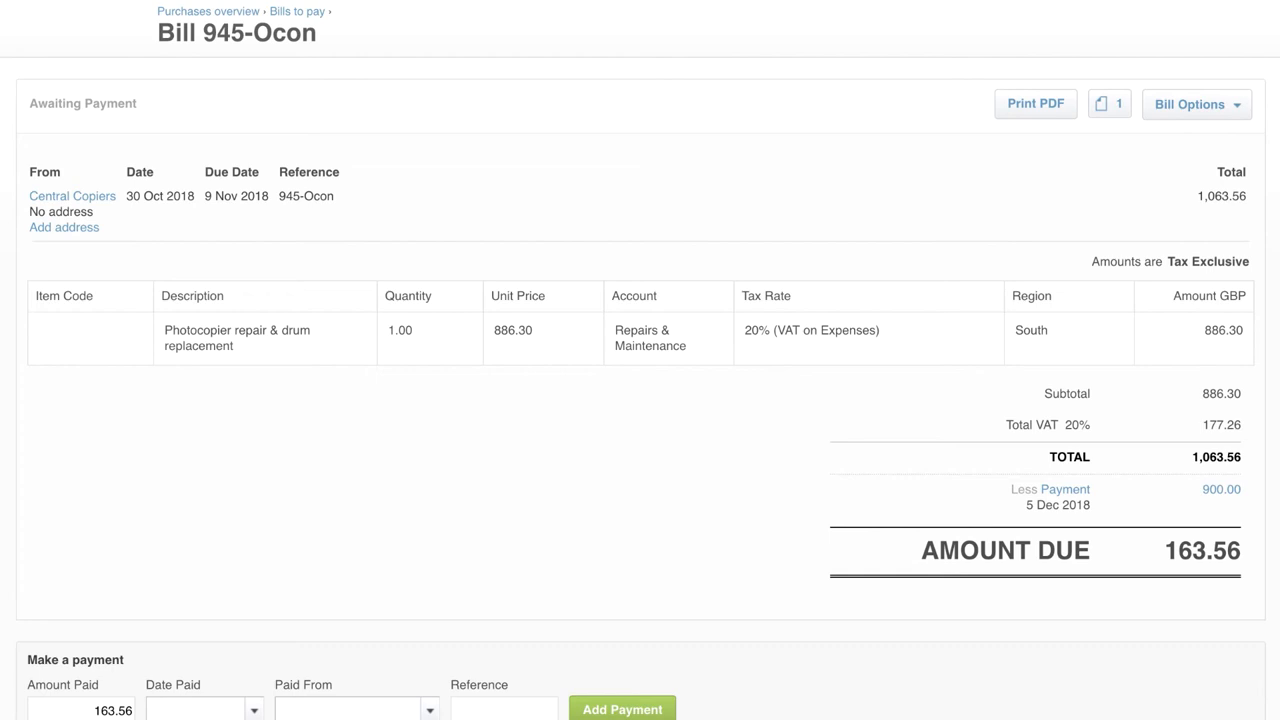
View the PDF attached to bill 945-Ocon via Related Files
click(1103, 104)
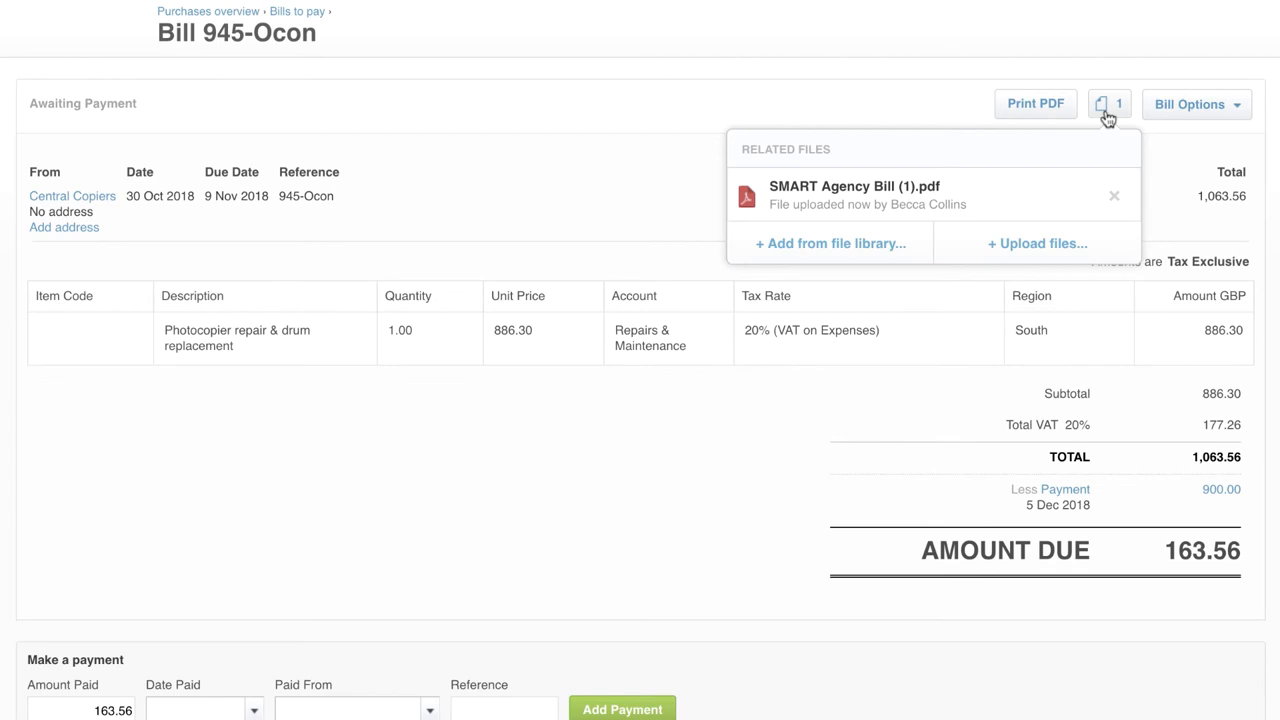
click(1108, 103)
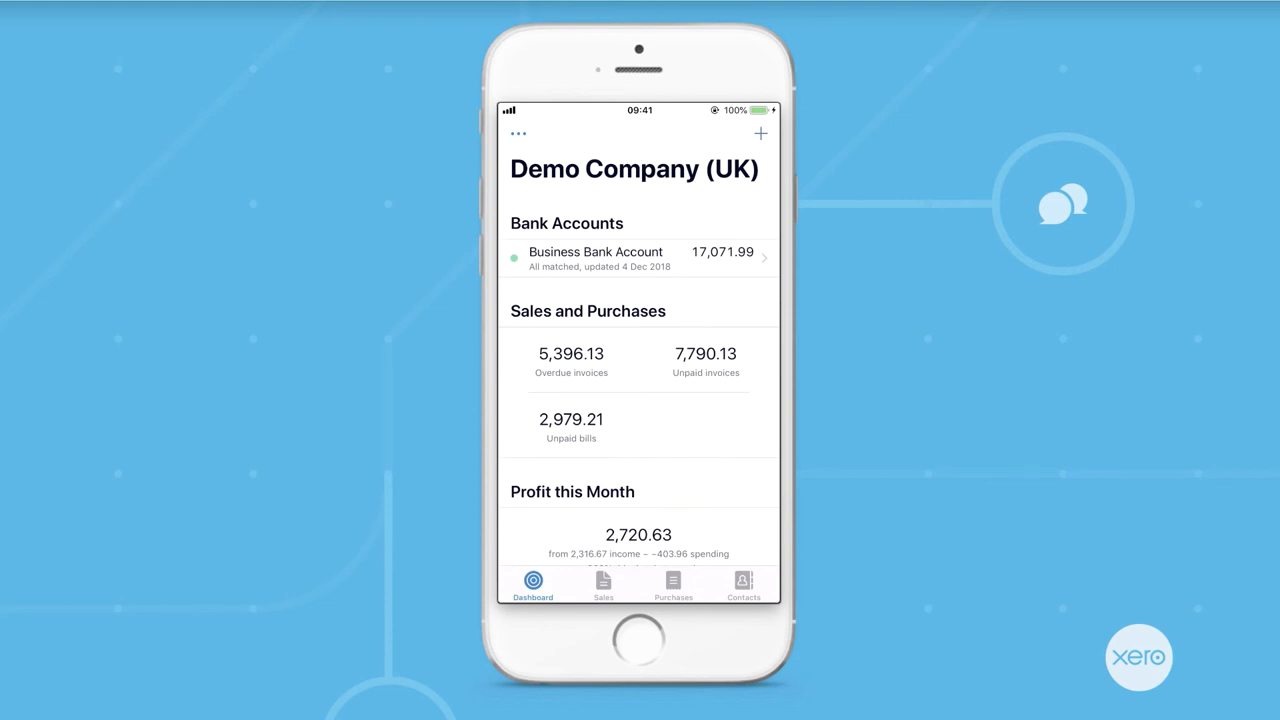
List the 10 overdue sales invoices, then start a blank New Receipt
click(603, 585)
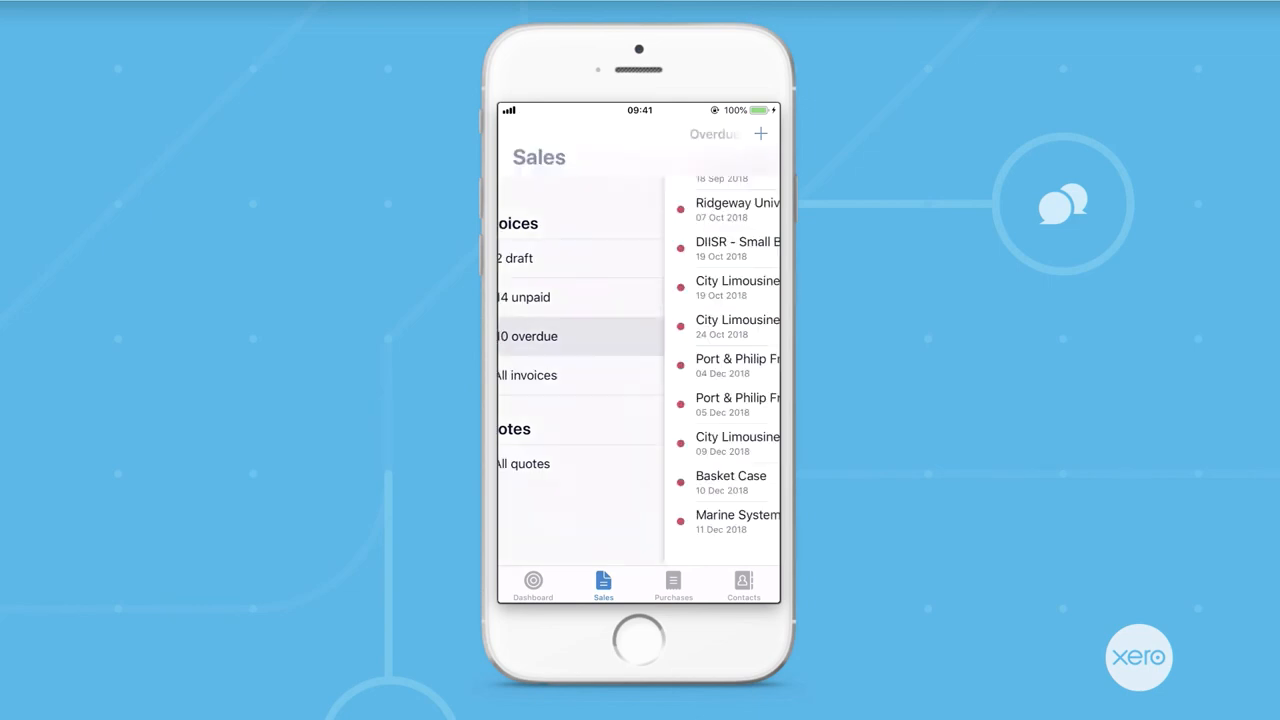
click(527, 336)
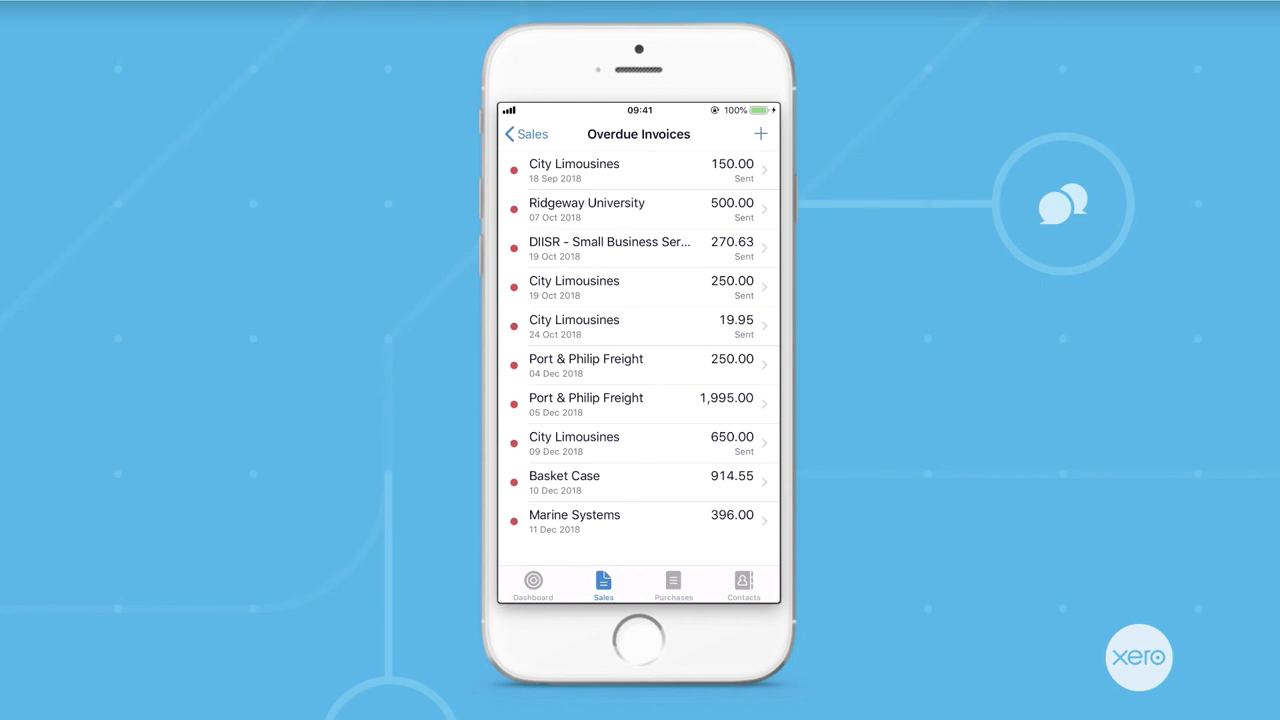
click(760, 134)
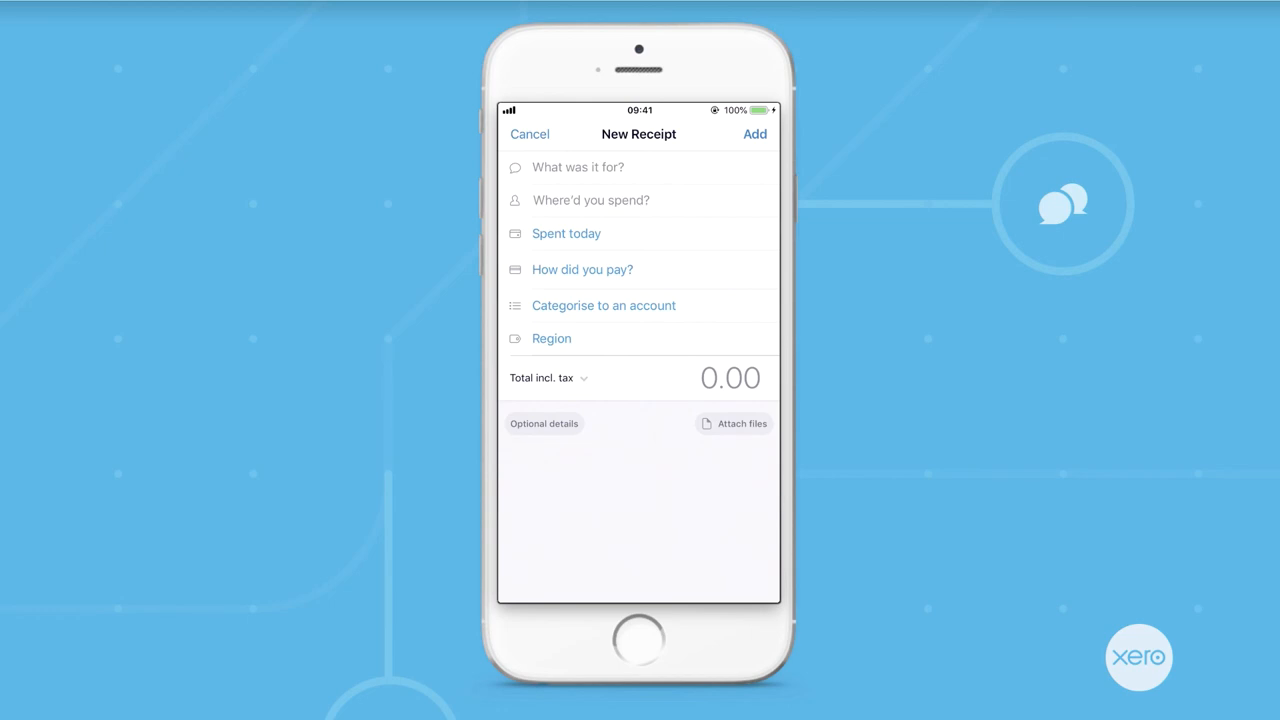
View Bayside Wholesale's contact details, then scroll the dashboard to Total Cash In and Out
click(743, 585)
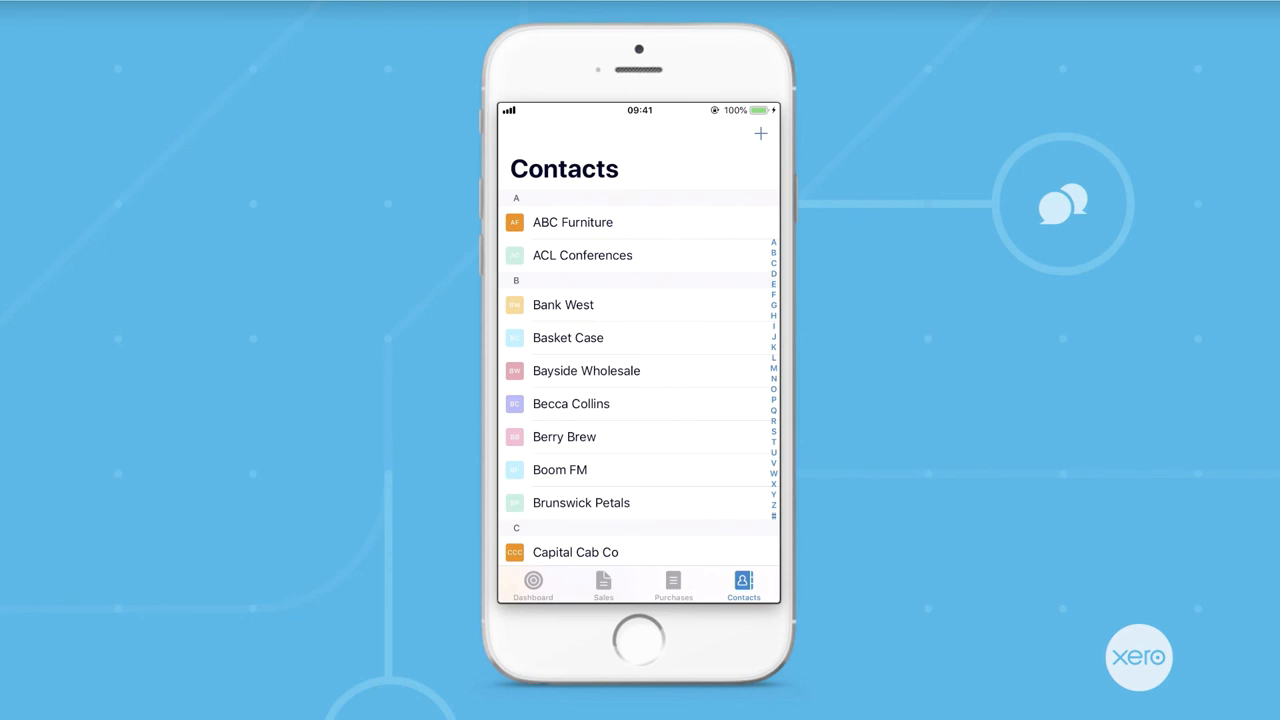
click(586, 370)
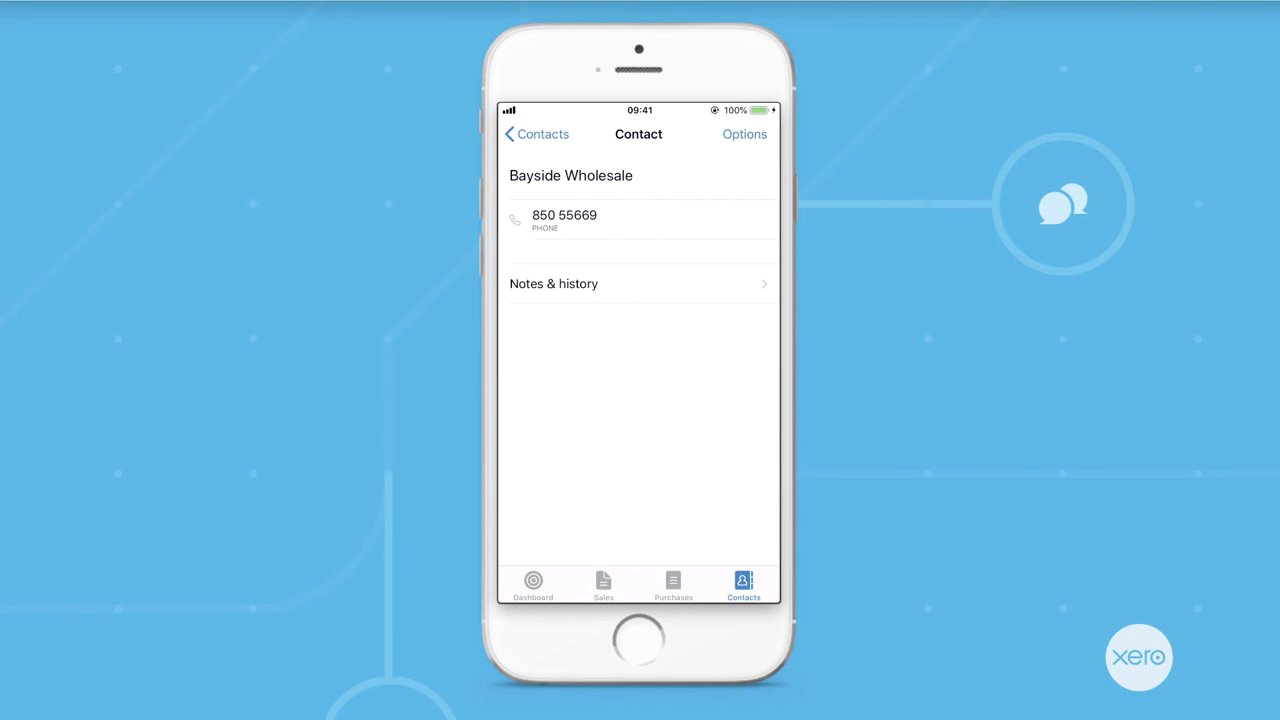
click(564, 215)
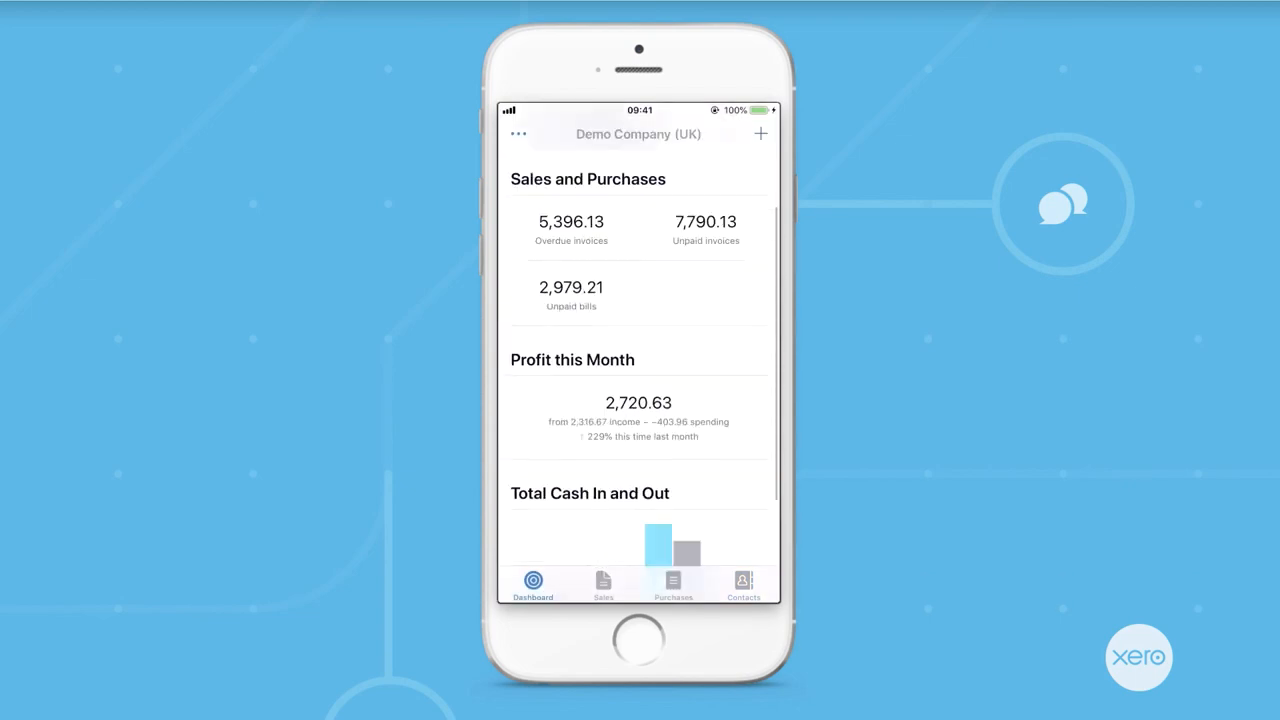
scroll(down, 3)
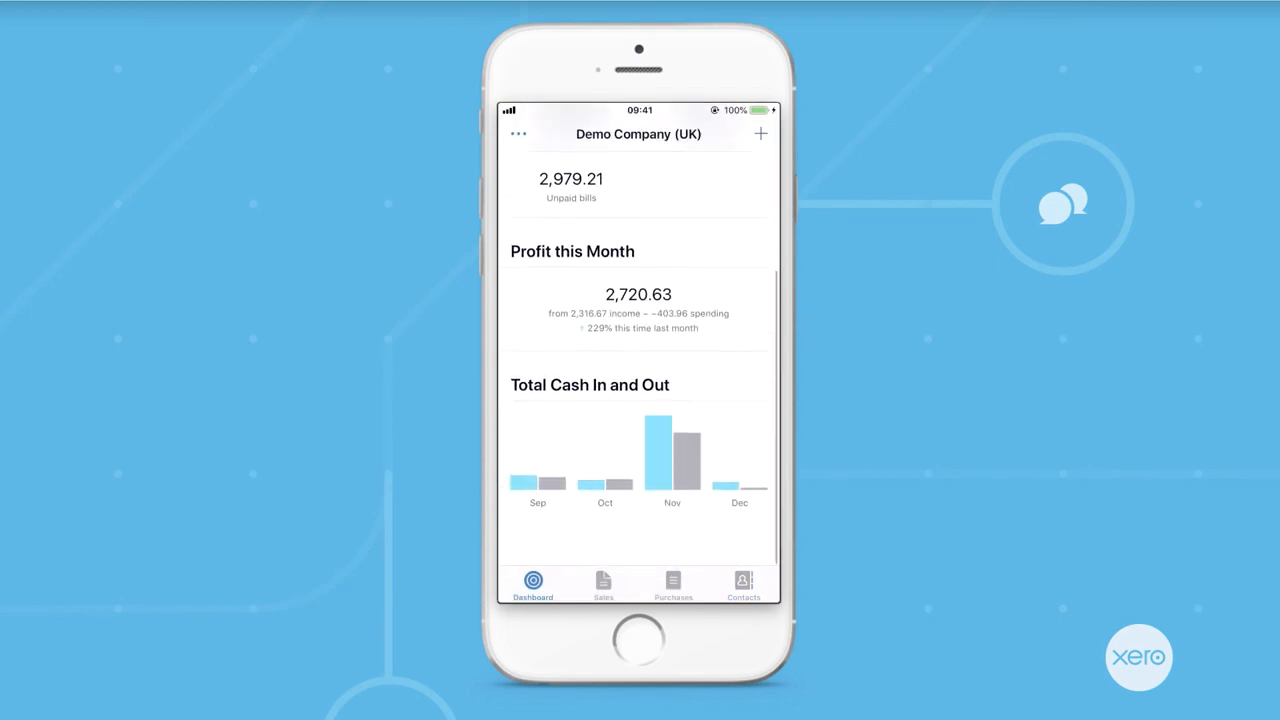